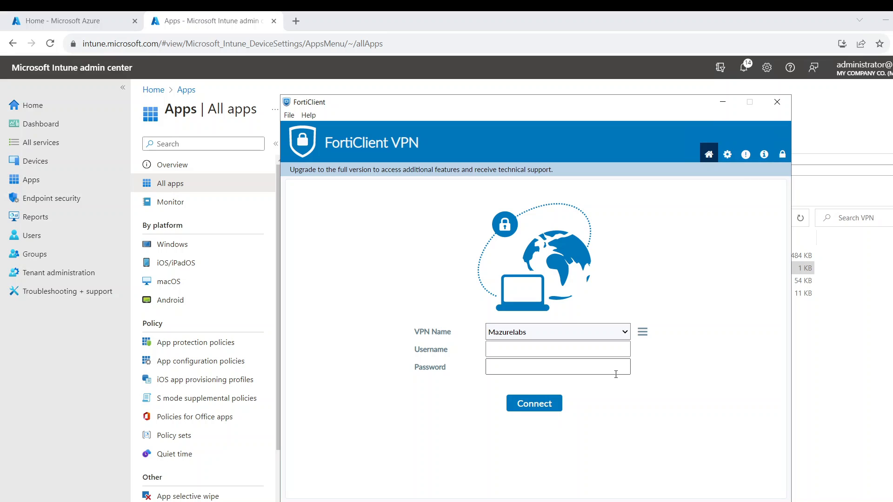
mouse_move(520, 275)
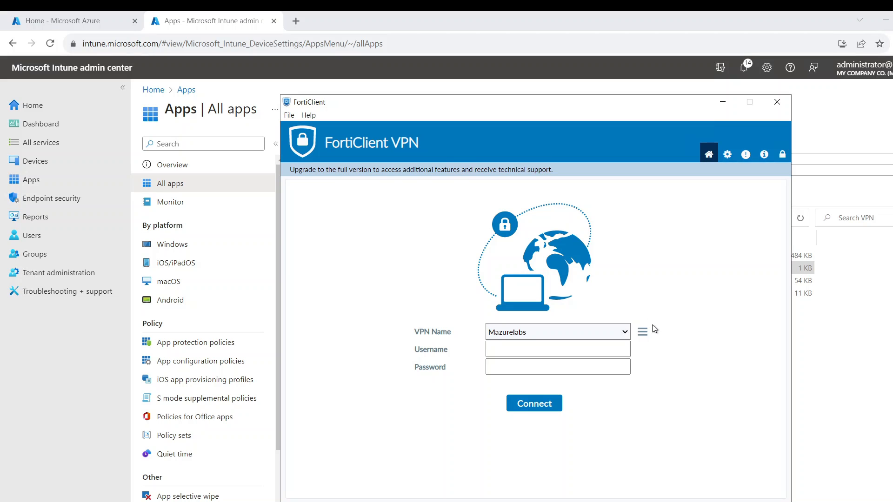
mouse_move(648, 366)
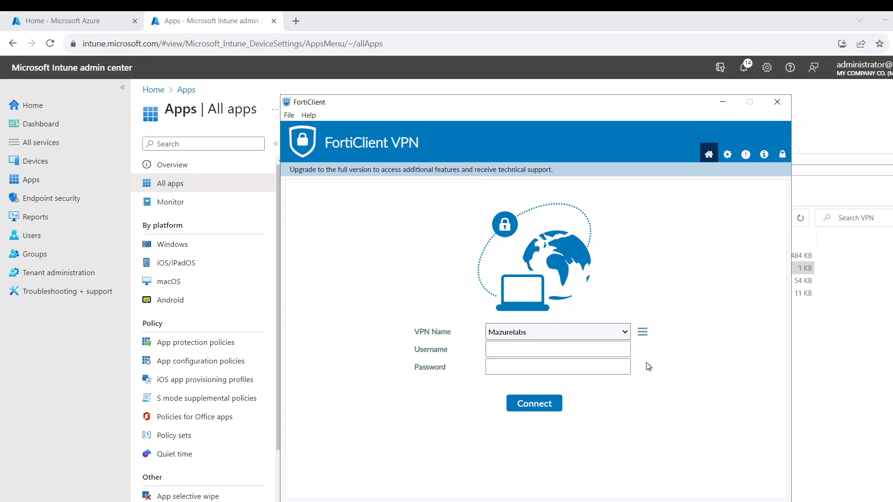
mouse_move(559, 388)
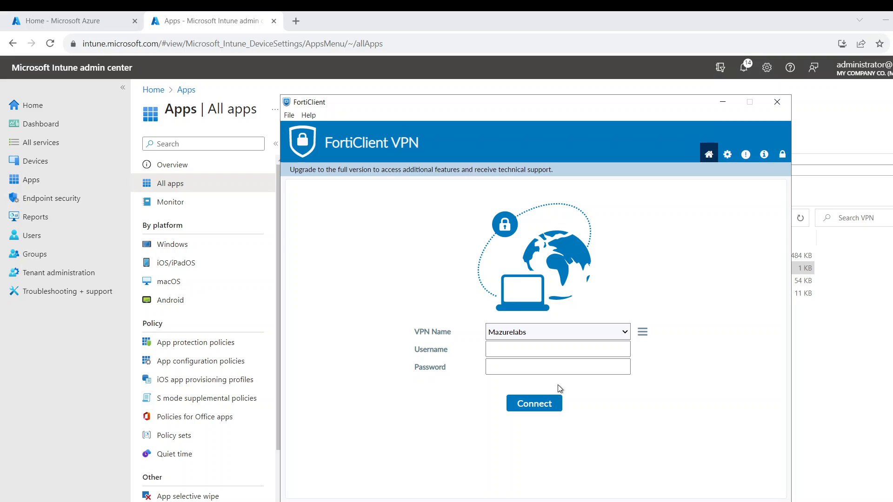
mouse_move(642, 332)
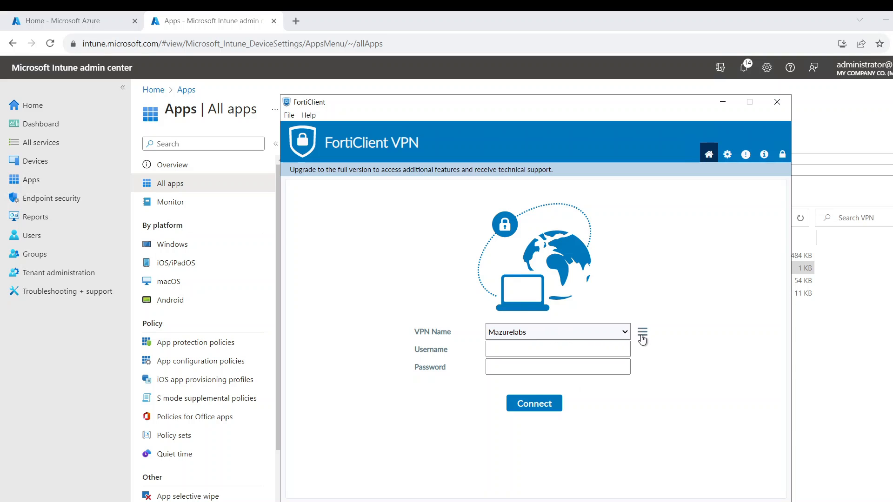
- Open the add/edit/delete options menu for the saved Mazurelabs VPN connection
left_click(642, 332)
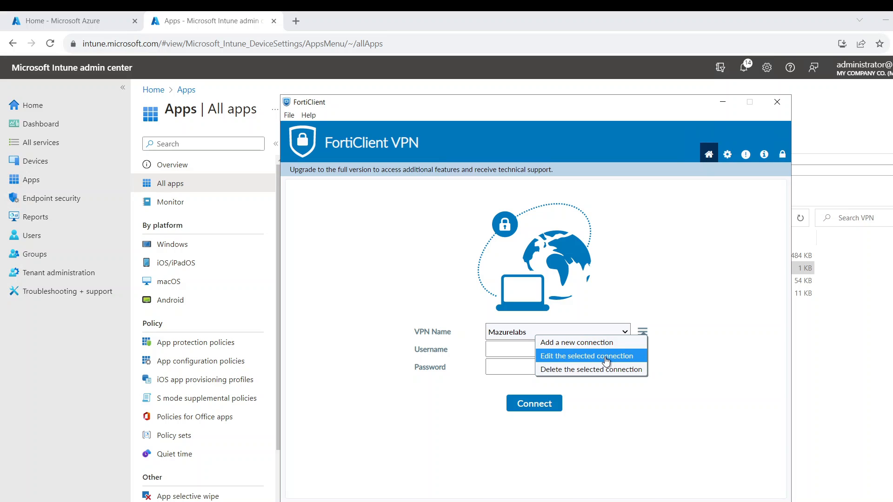
- Review the Mazurelabs connection's gateway and port details, then go to FortiClient settings
left_click(590, 355)
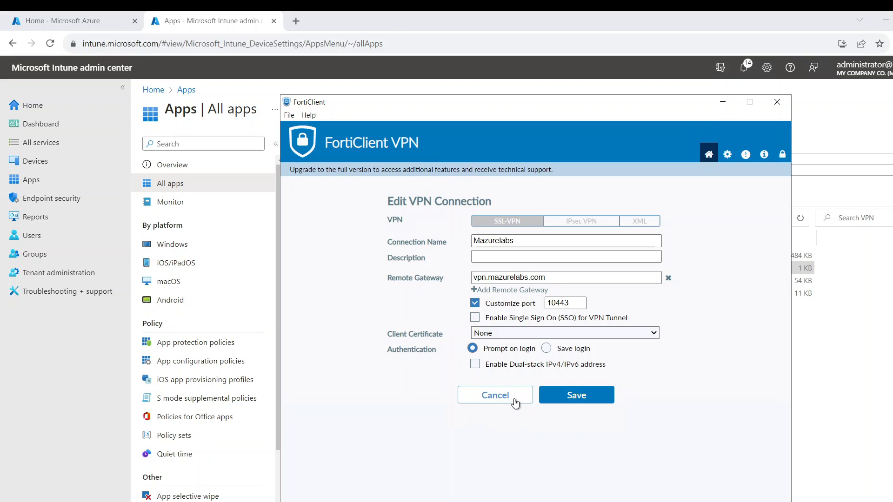
left_click(575, 395)
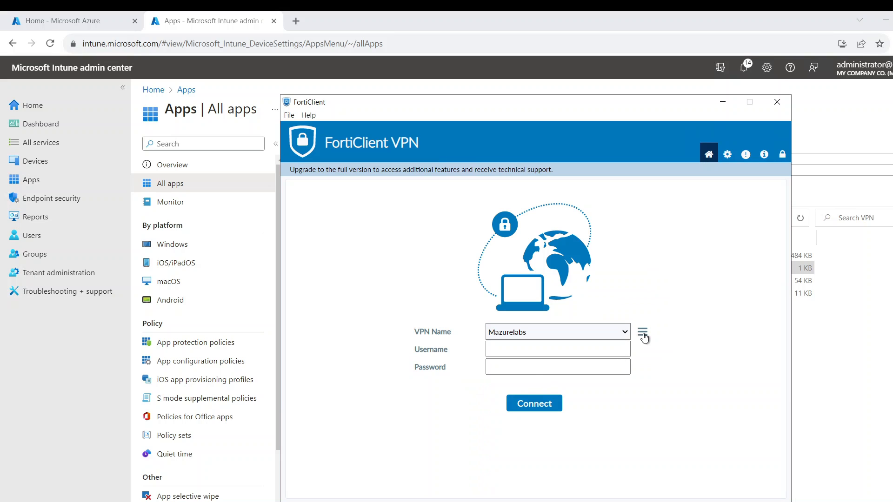
left_click(642, 333)
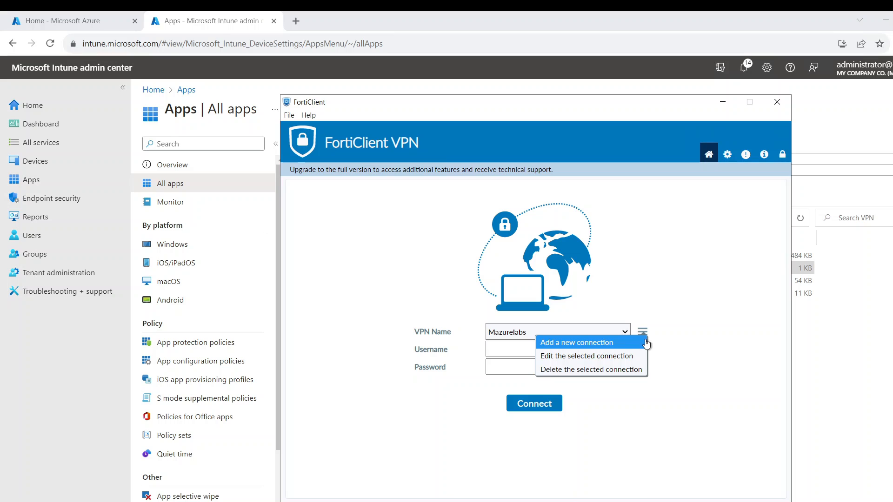
left_click(586, 356)
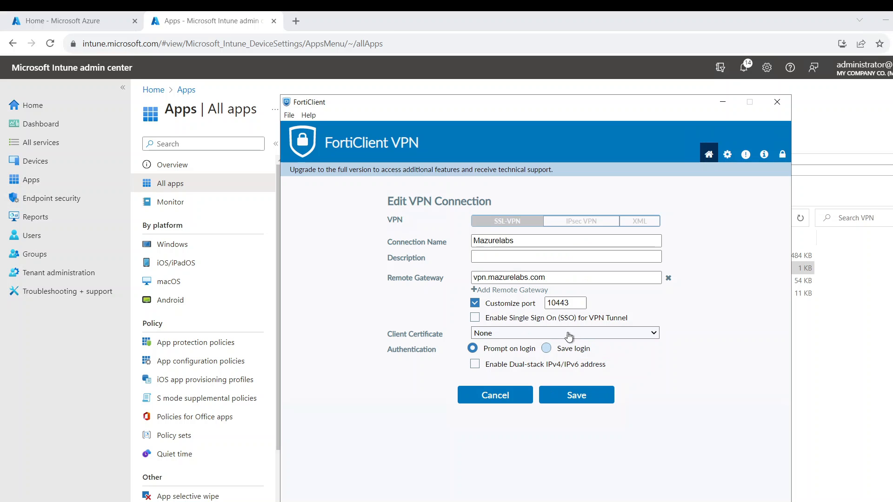
left_click(727, 154)
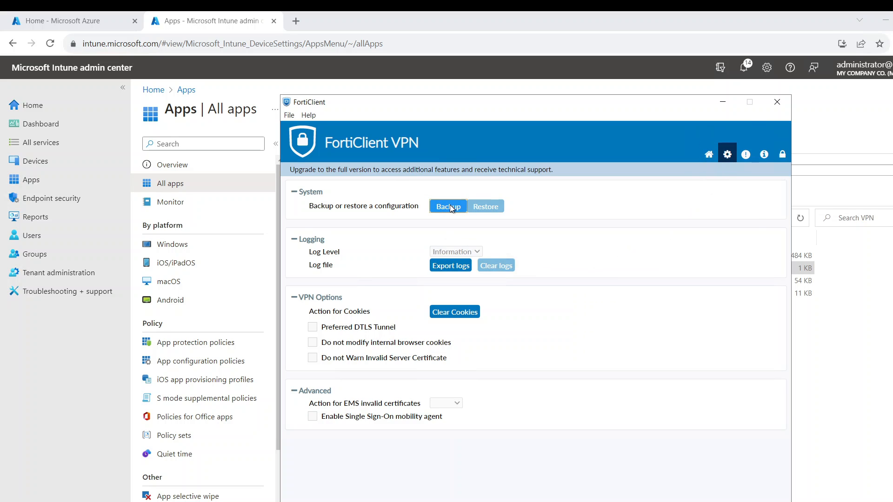
- Back up the VPN configuration to the Desktop as 'mazurelabs'
left_click(447, 206)
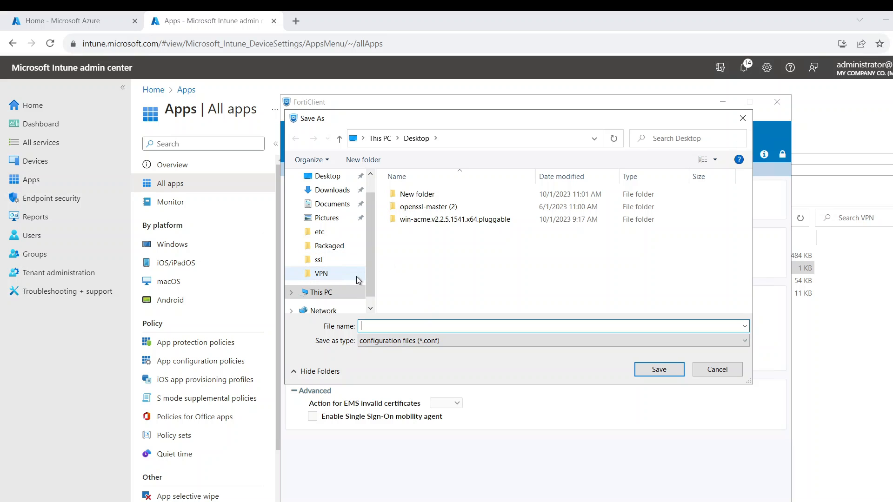
mouse_move(368, 274)
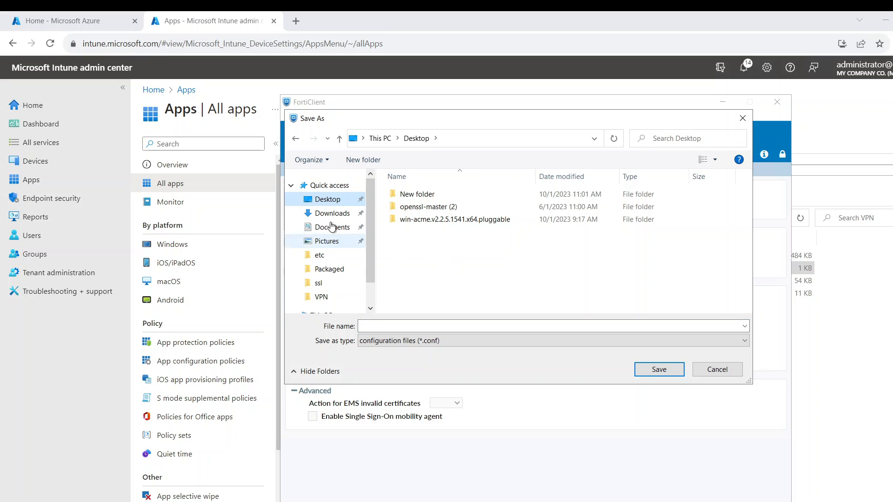
type("m")
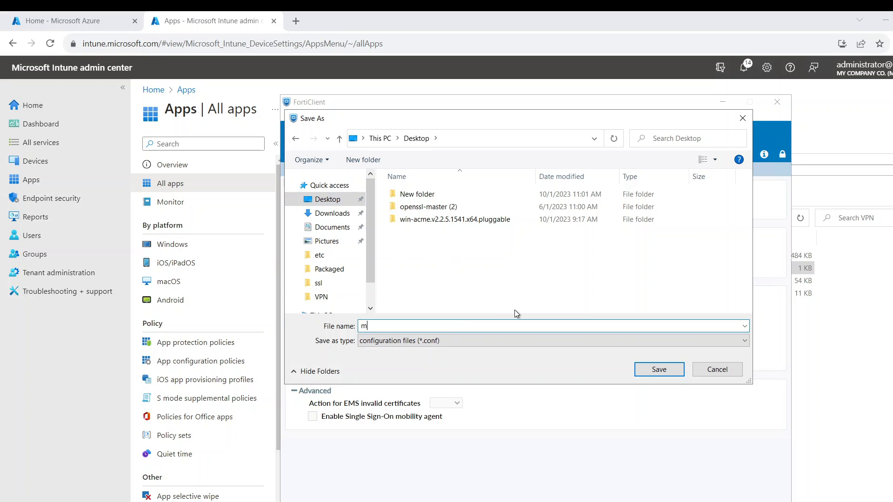
type("azurelab")
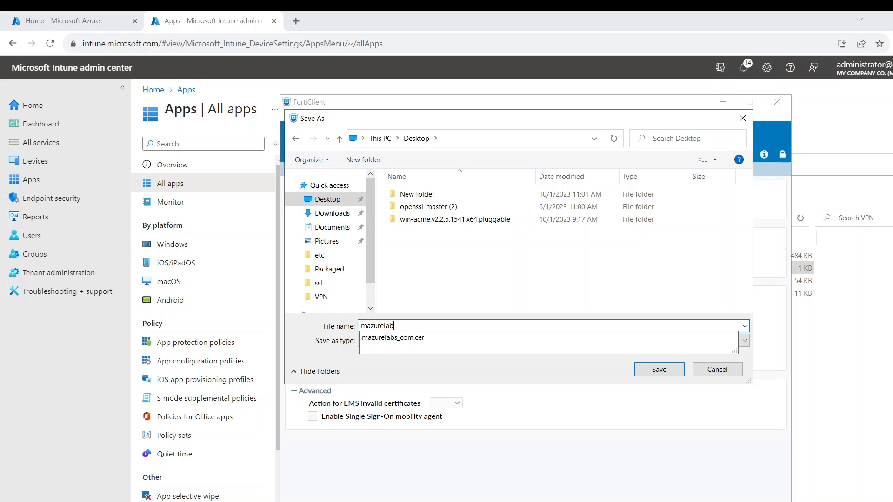
type("s")
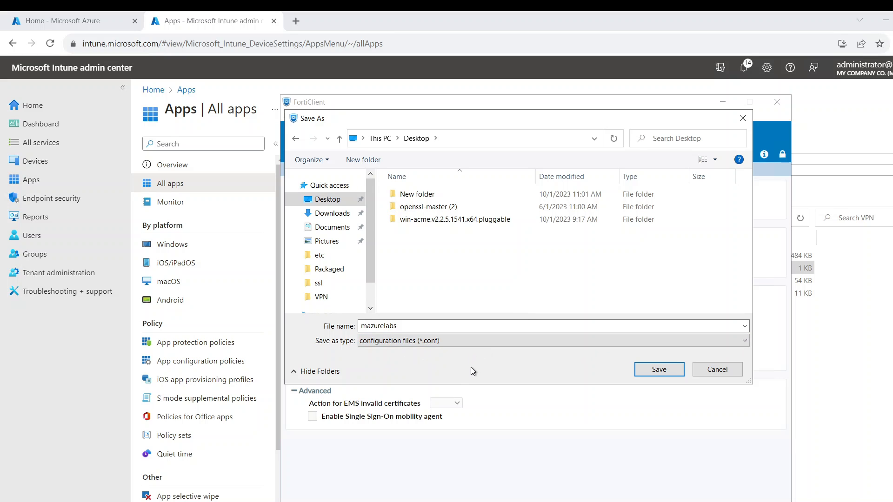
mouse_move(533, 380)
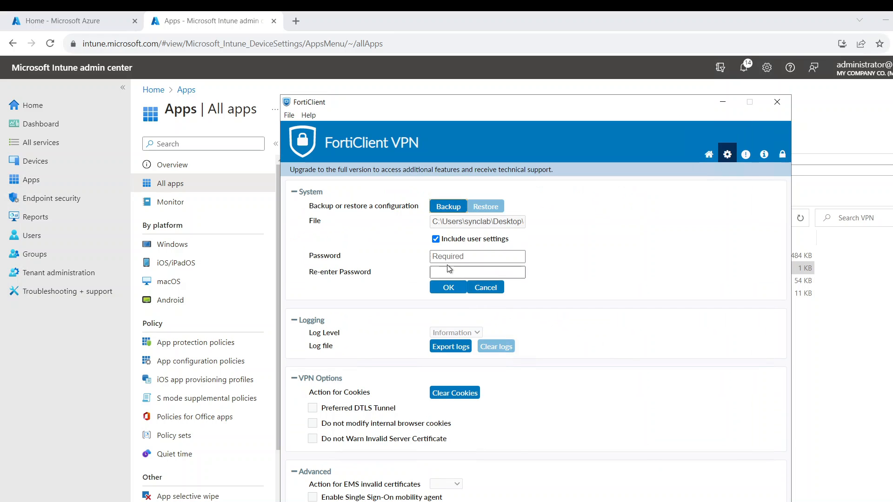
- Set and confirm the backup password, create the backup, and acknowledge the success message
left_click(477, 256)
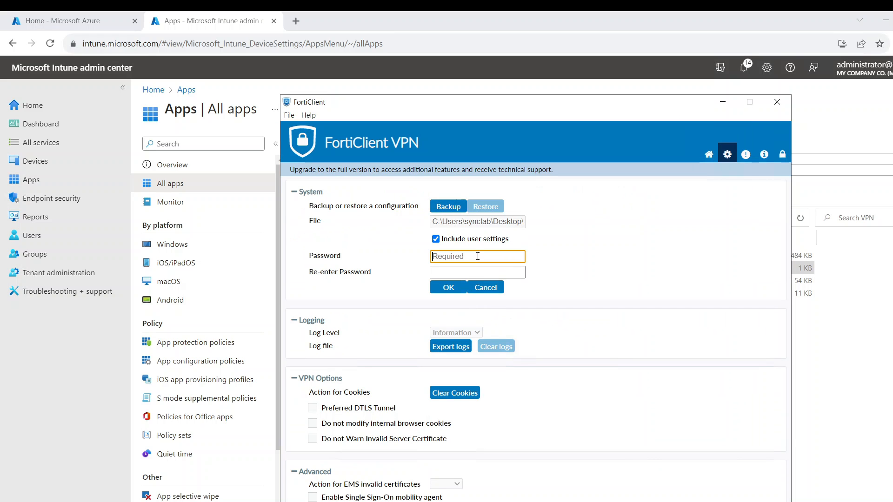
type("•••••")
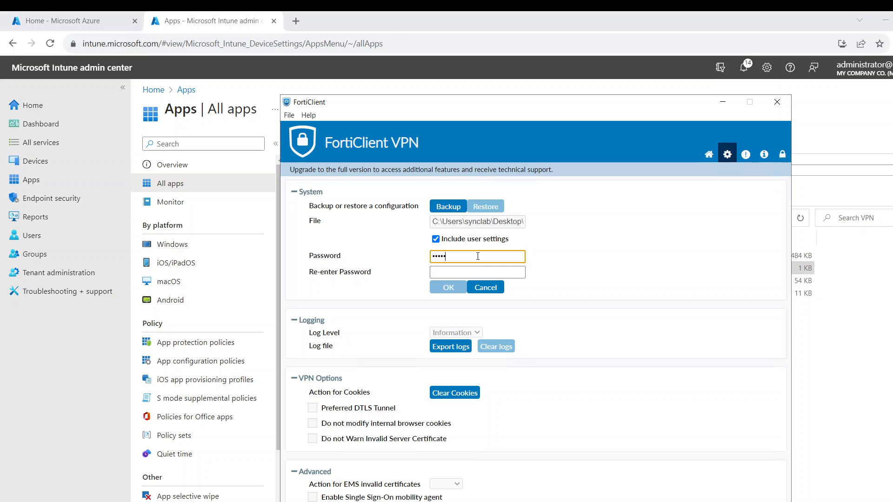
type("•••")
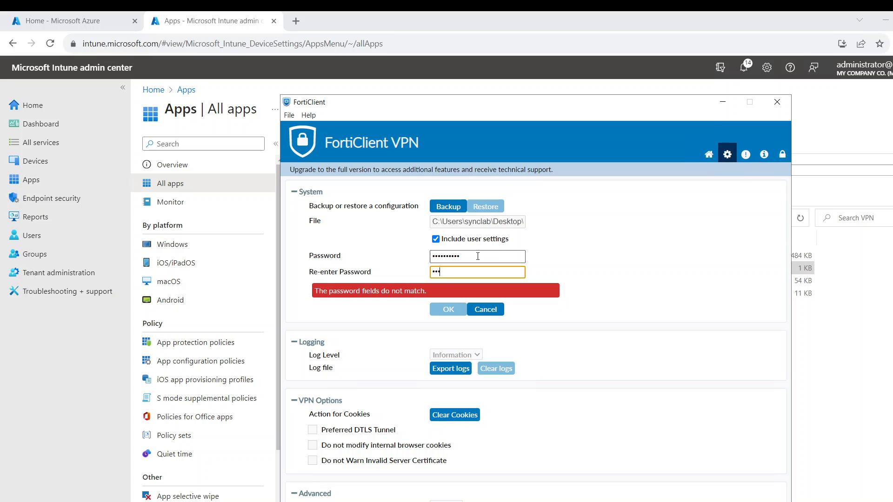
type("••••••••")
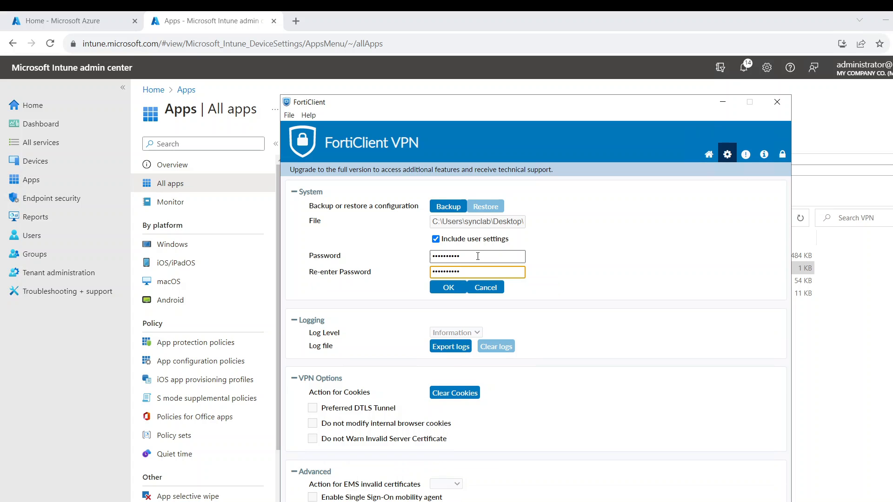
left_click(447, 287)
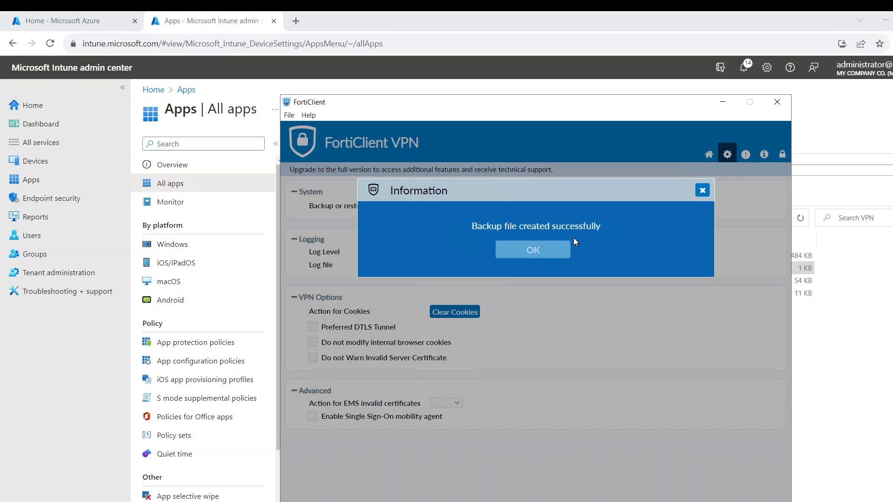
left_click(531, 249)
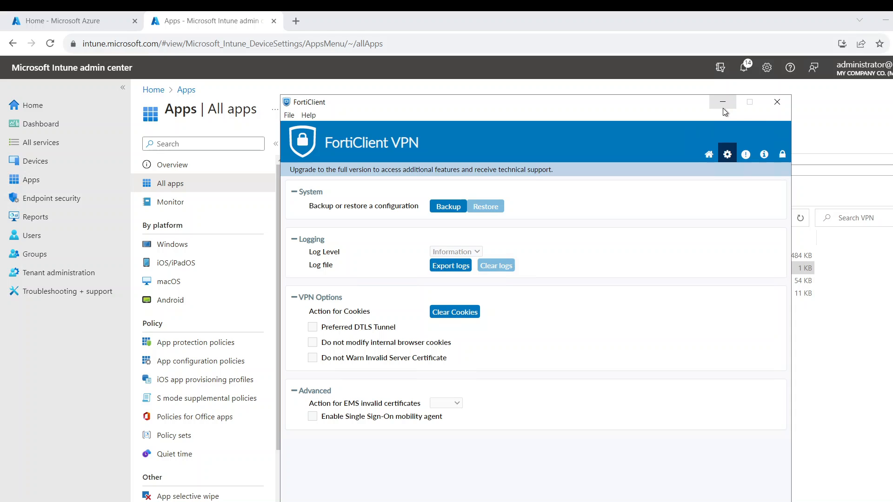
- Minimize FortiClient and browse to C:\Temp1\VPN, selecting install.ps1
left_click(722, 102)
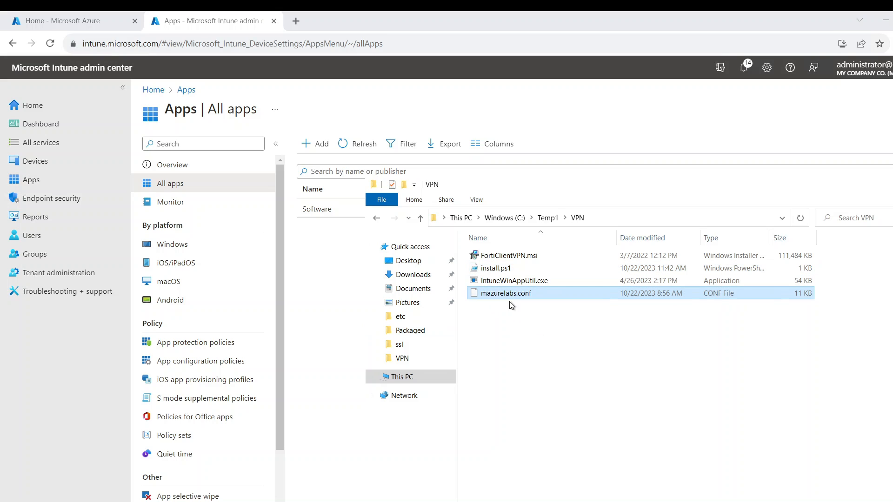
mouse_move(513, 311)
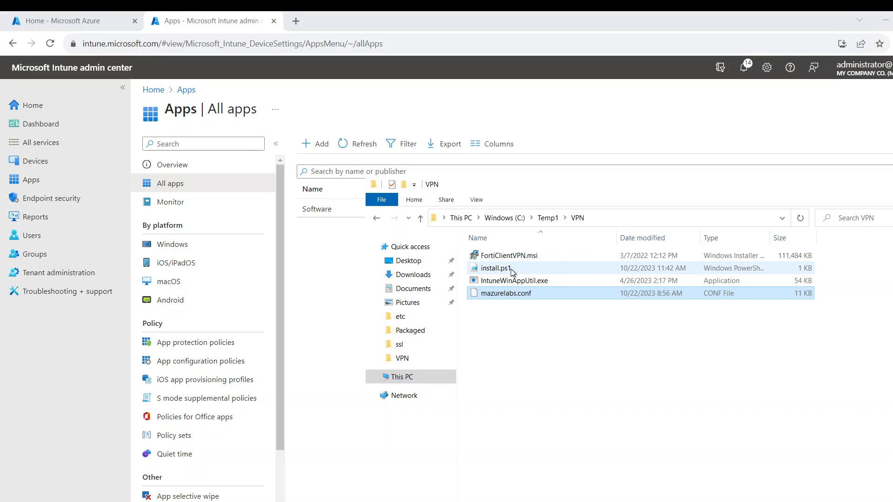
left_click(509, 255)
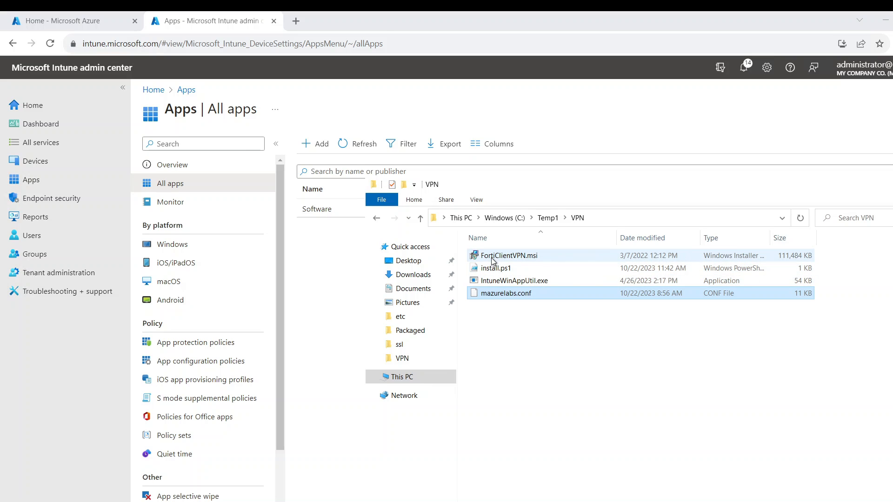
mouse_move(510, 255)
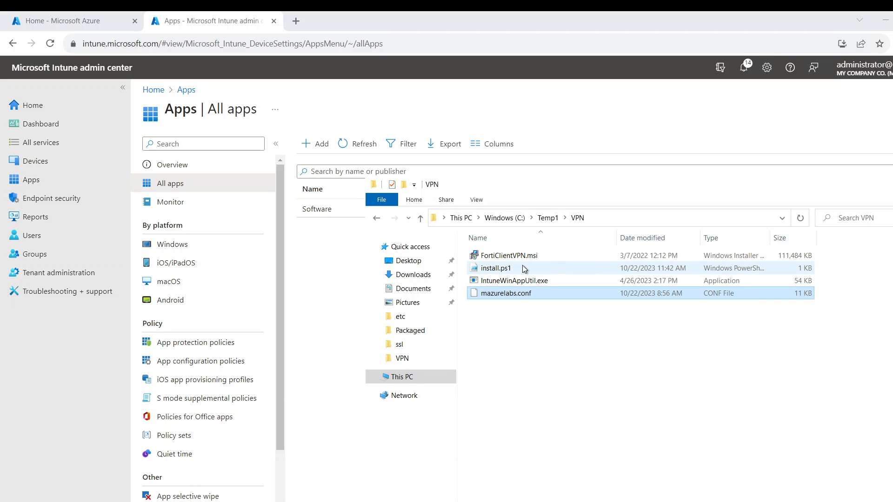
left_click(495, 268)
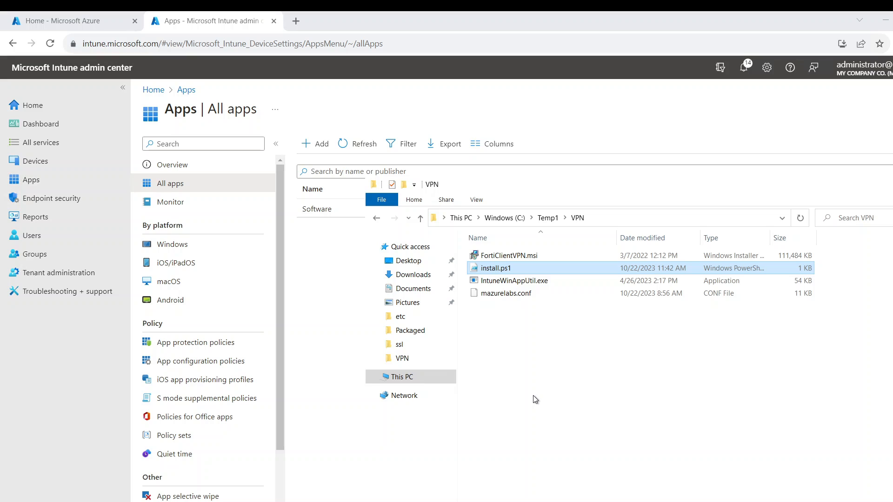
mouse_move(524, 390)
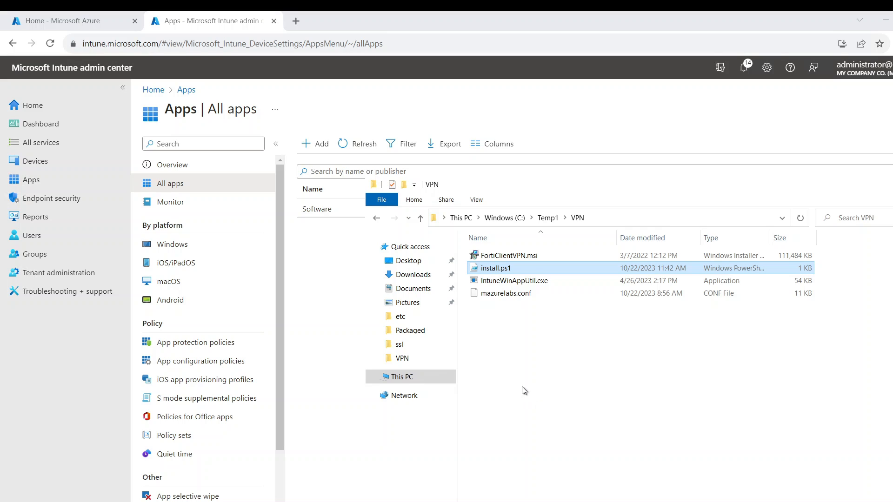
mouse_move(546, 382)
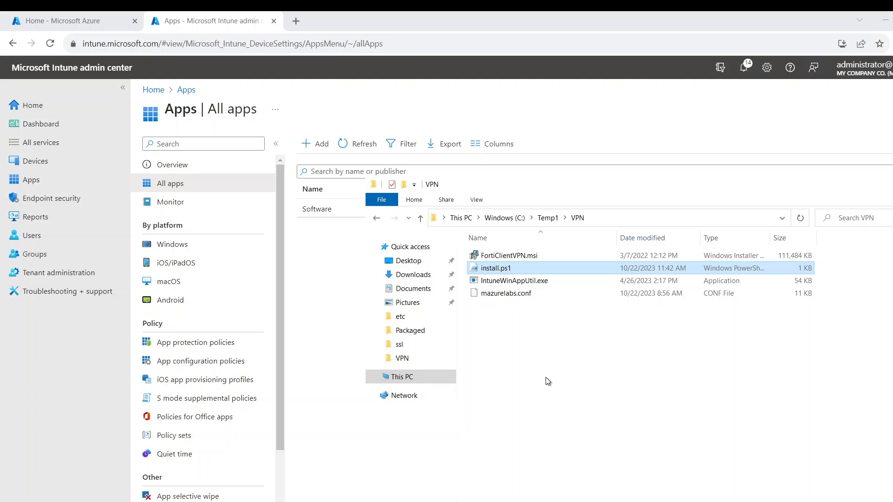
right_click(493, 268)
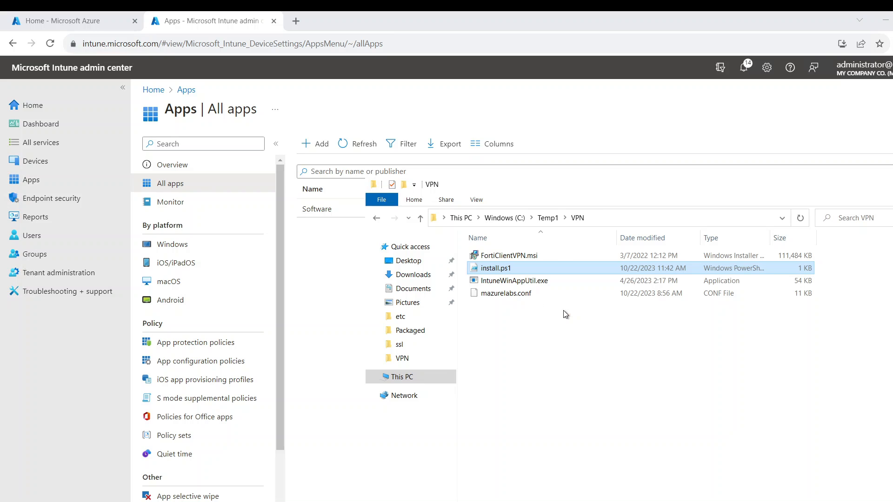
- Open install.ps1 in PowerShell ISE and highlight the config password and mazurelabs.conf
double_click(494, 269)
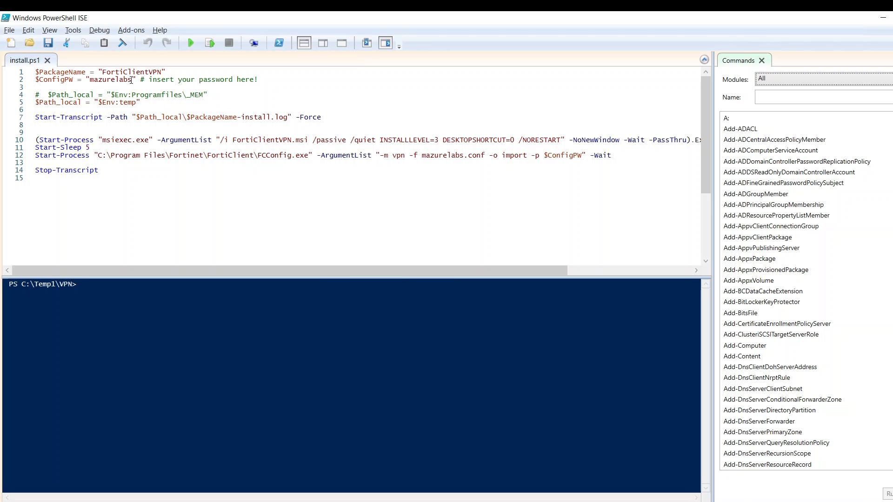
double_click(110, 79)
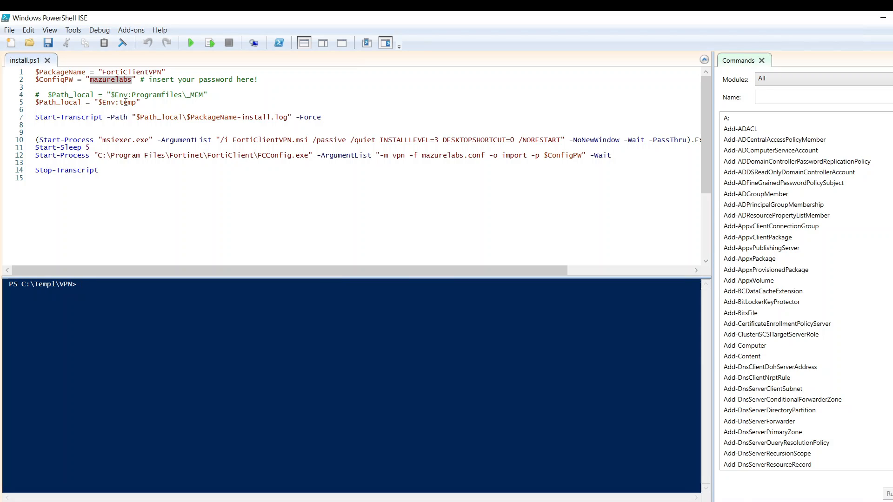
mouse_move(450, 167)
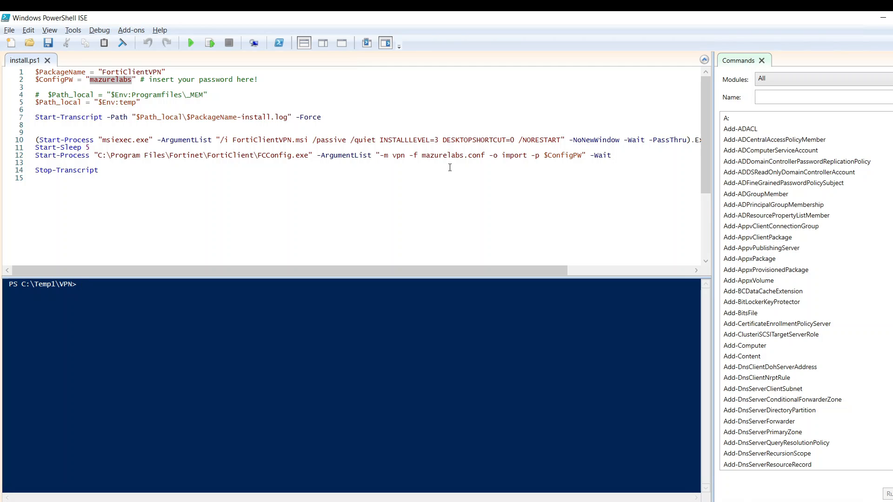
double_click(451, 155)
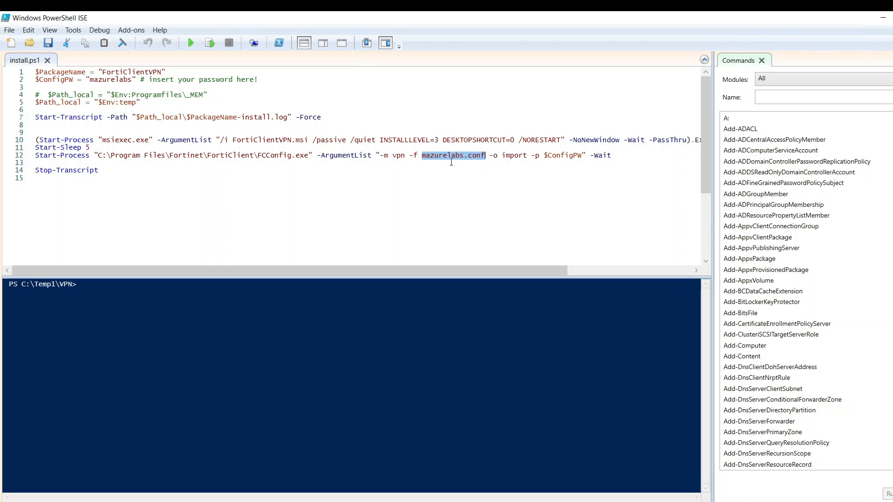
mouse_move(444, 160)
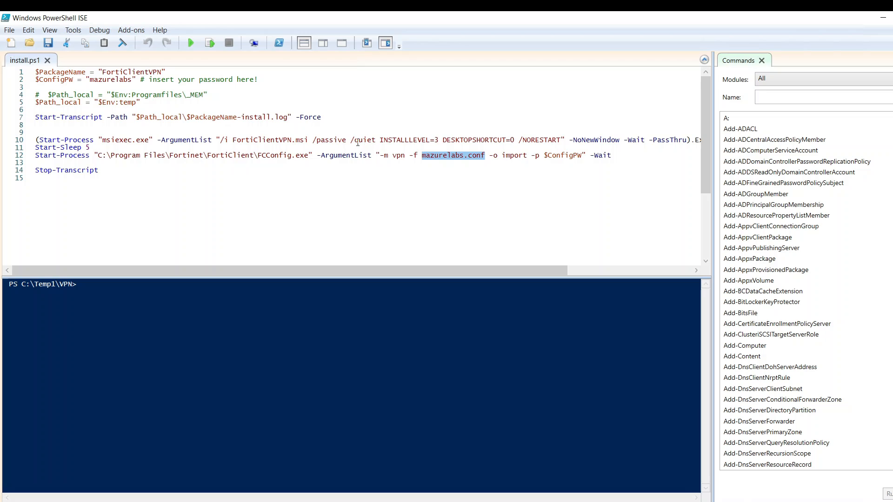
mouse_move(379, 160)
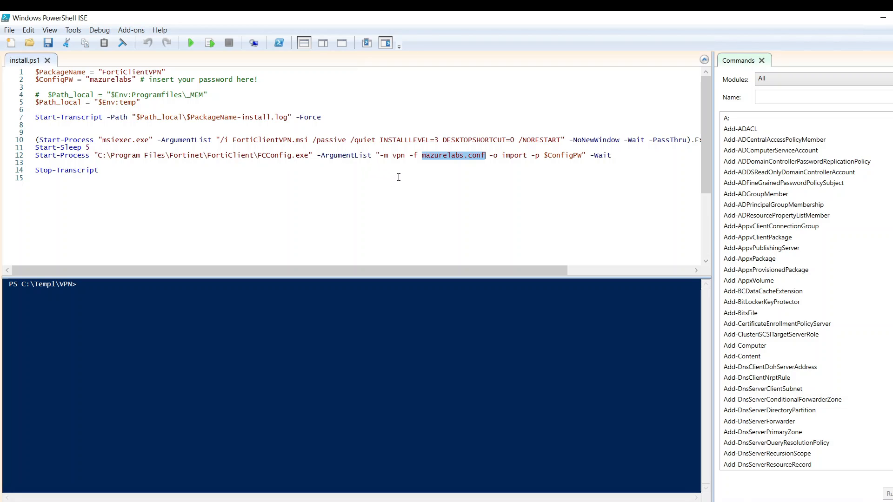
mouse_move(392, 173)
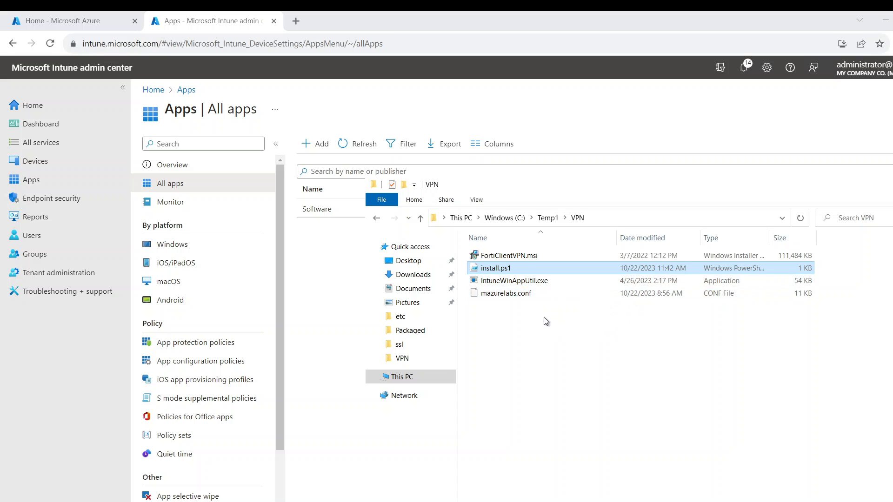
mouse_move(611, 312)
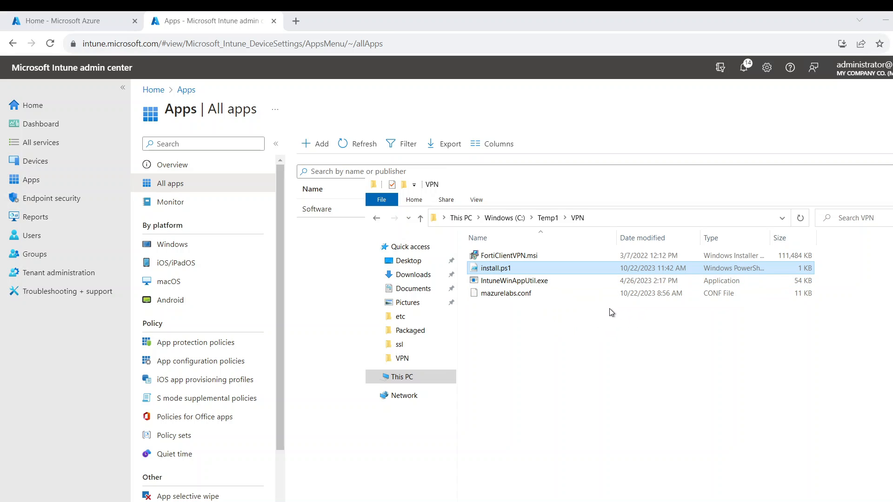
mouse_move(593, 325)
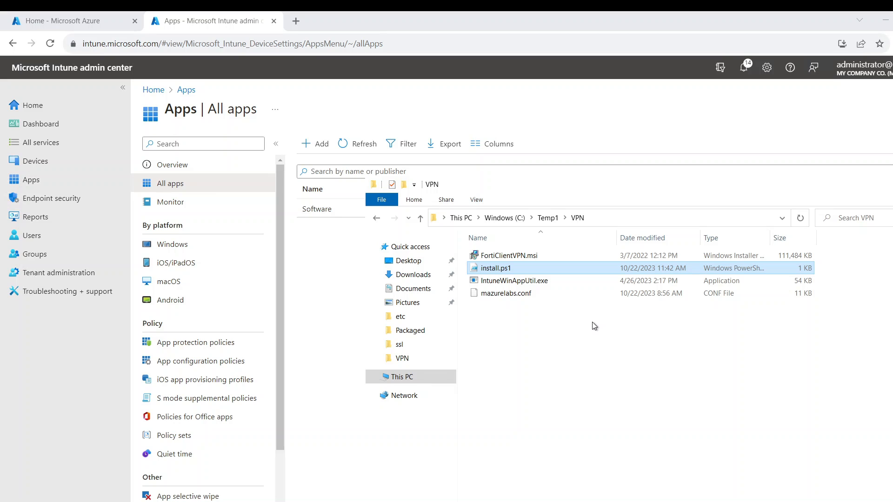
mouse_move(619, 323)
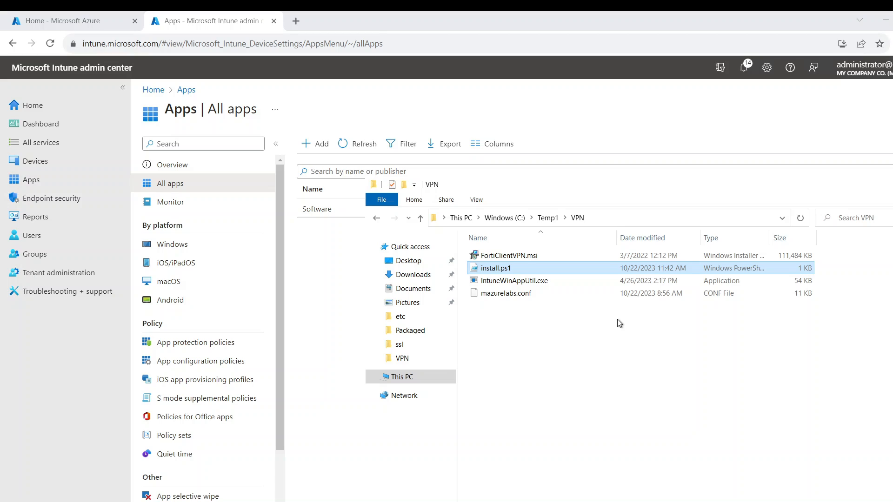
mouse_move(564, 324)
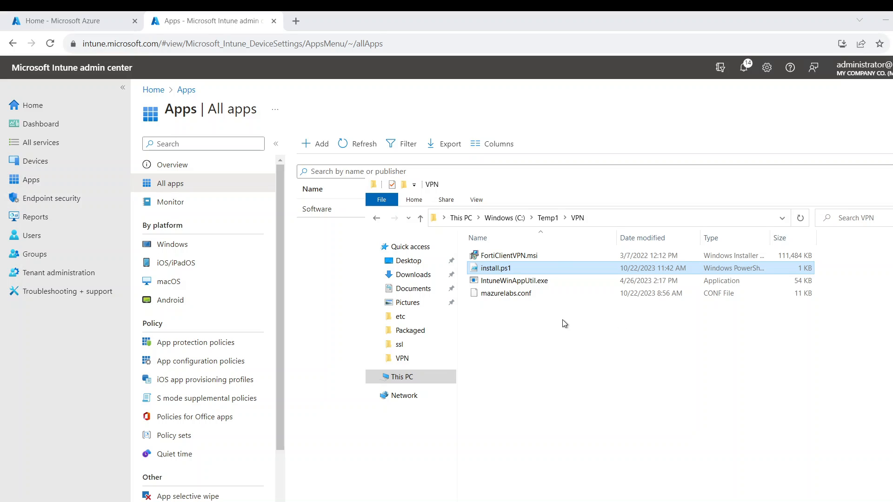
mouse_move(542, 324)
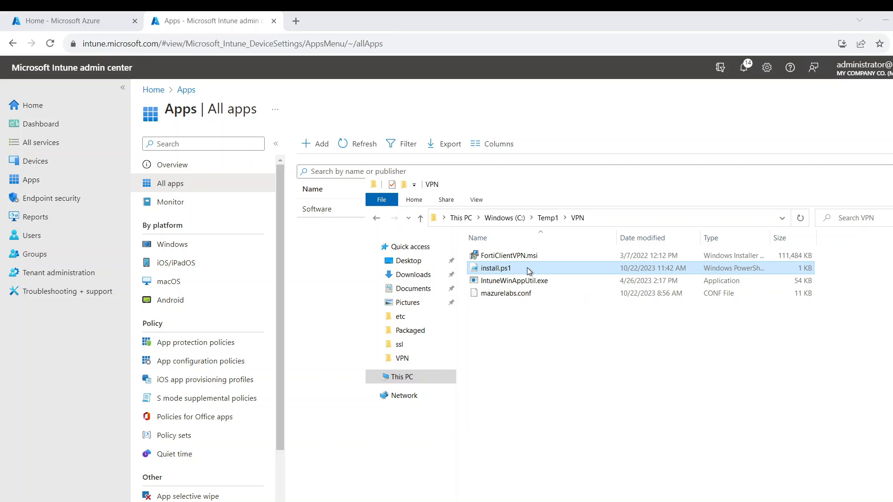
mouse_move(513, 274)
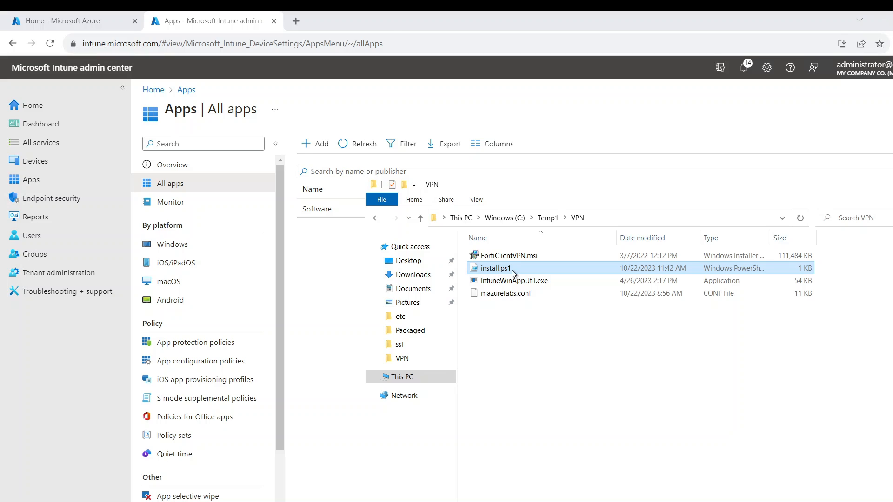
mouse_move(514, 316)
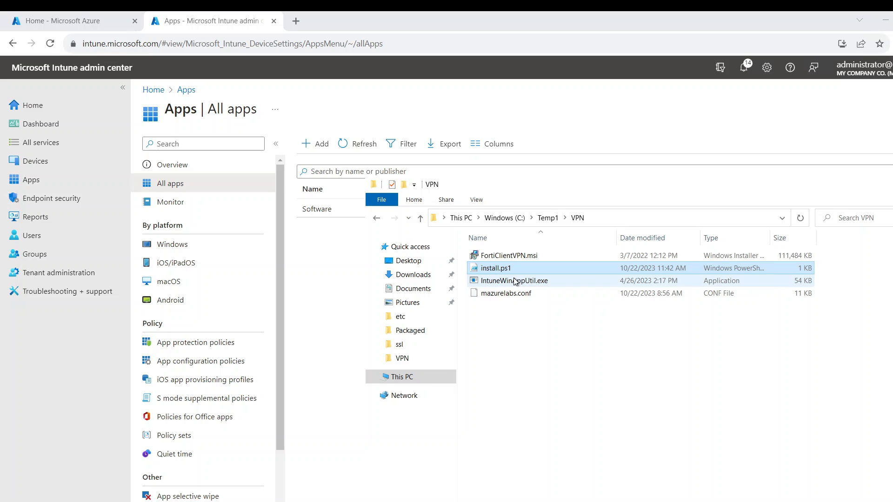
- Package FortiClientVPN.msi from C:\Temp1\VPN into C:\Temp1\Packaged with no catalog folder
double_click(513, 281)
type("C:\\Temp1\\VPN")
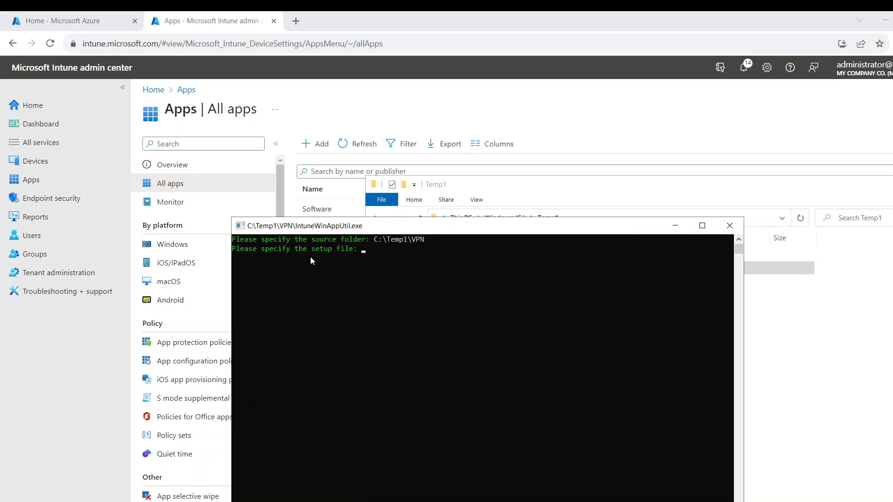
mouse_move(452, 263)
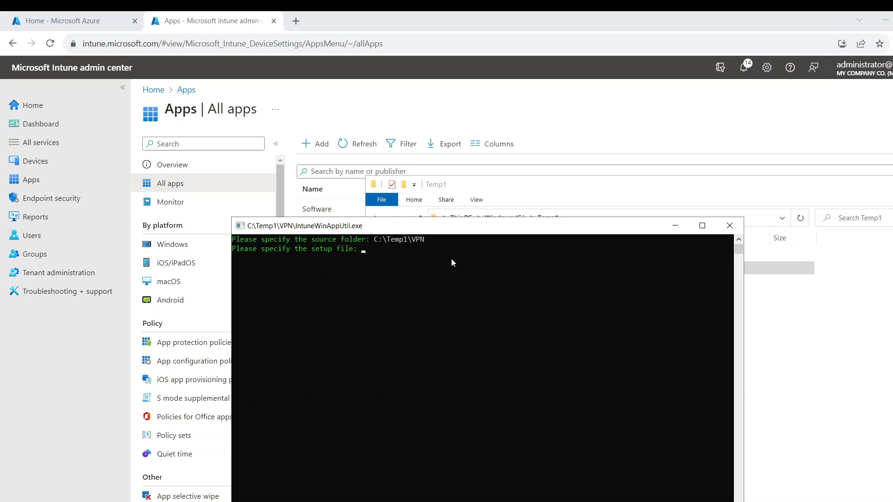
left_click(487, 268)
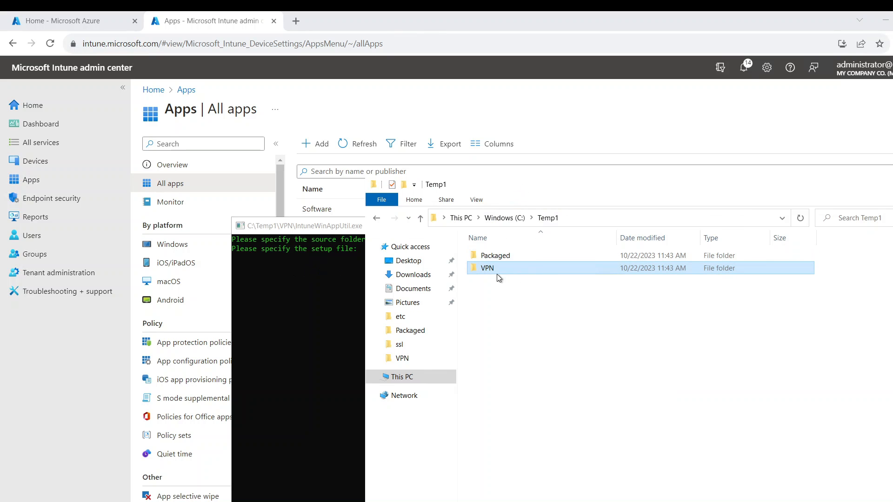
double_click(486, 268)
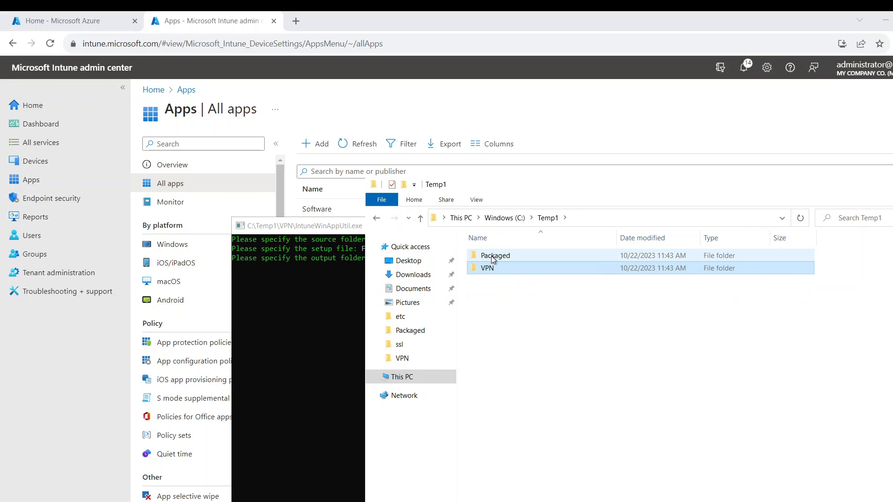
left_click(495, 255)
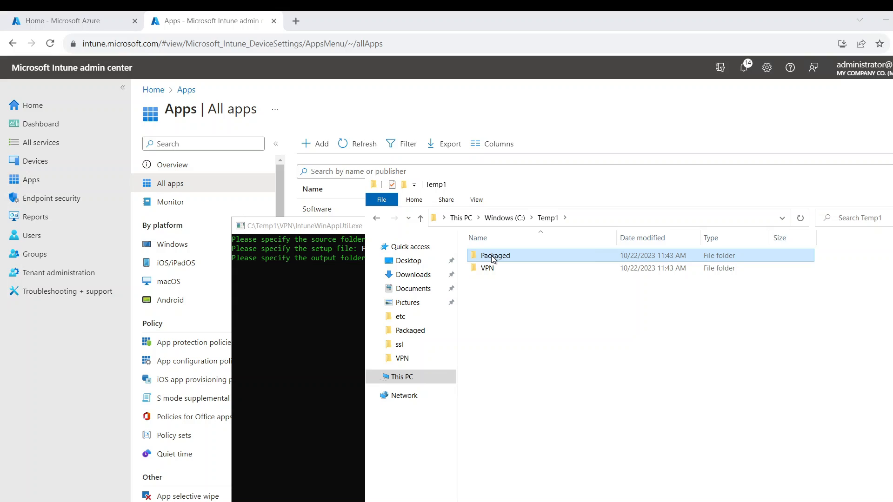
double_click(494, 255)
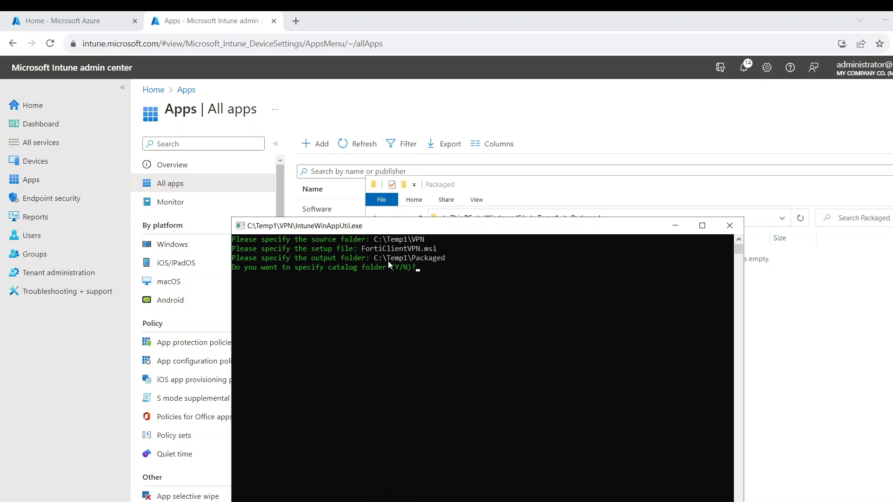
type("n")
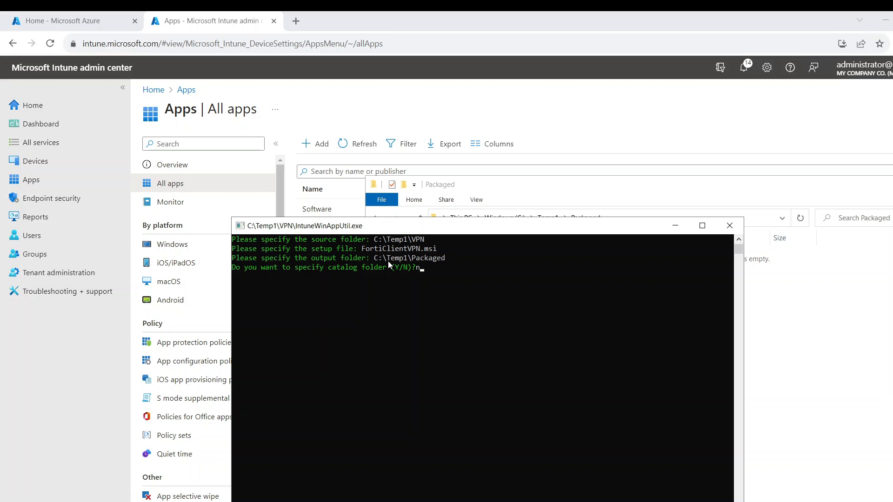
key("enter")
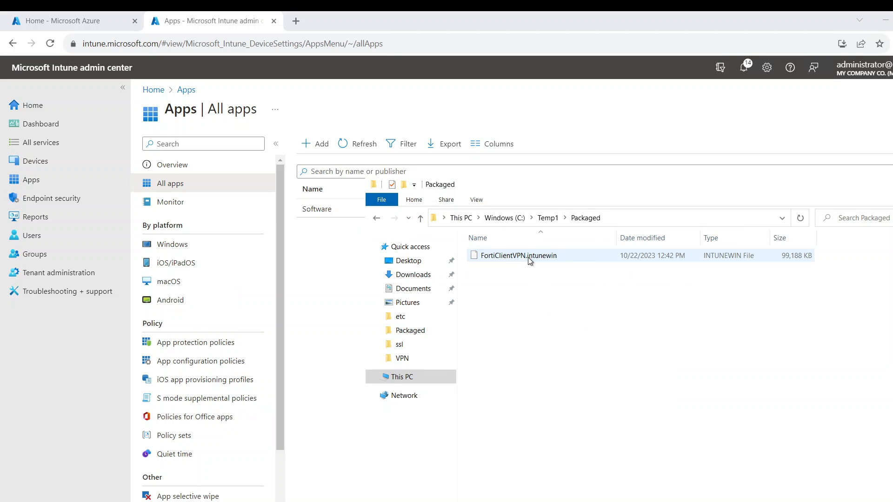
left_click(515, 255)
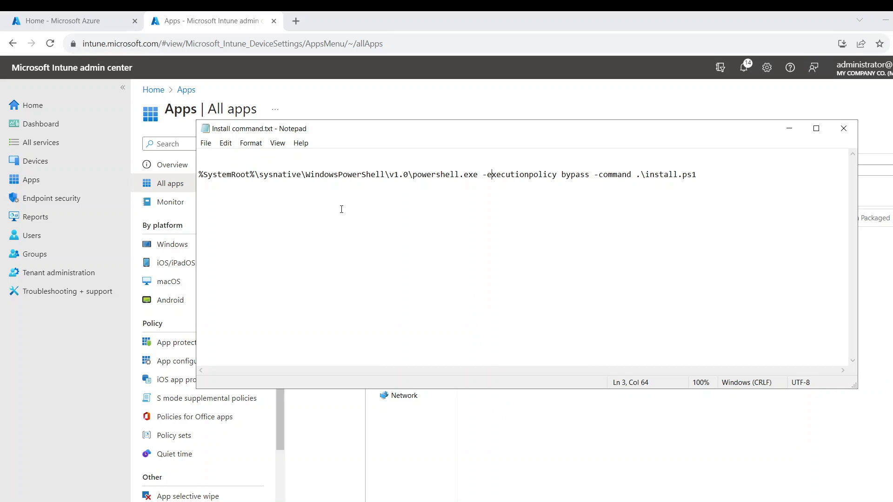
mouse_move(430, 225)
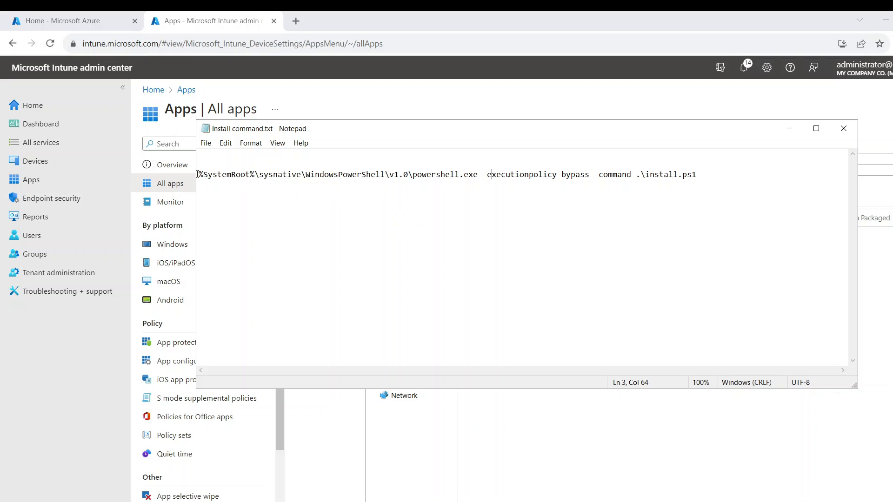
- Review the Notepad command running install.ps1 via PowerShell with execution policy bypass
left_click_drag(198, 174, 475, 174)
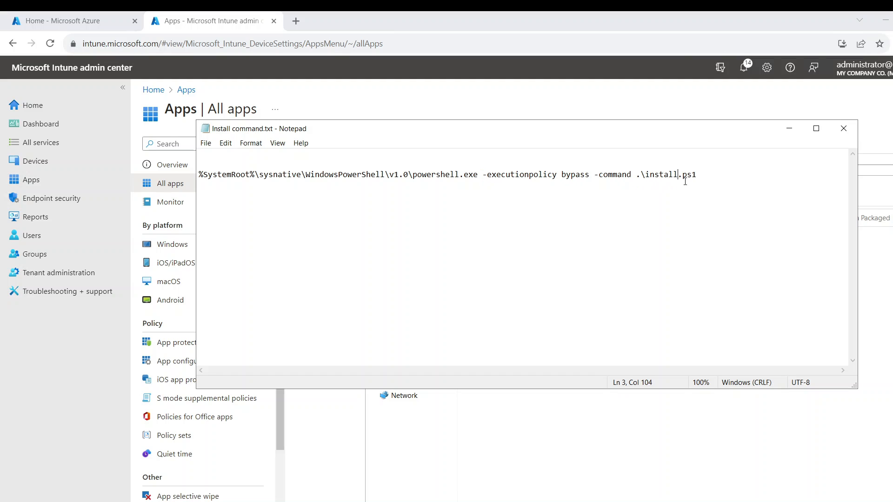
left_click(654, 175)
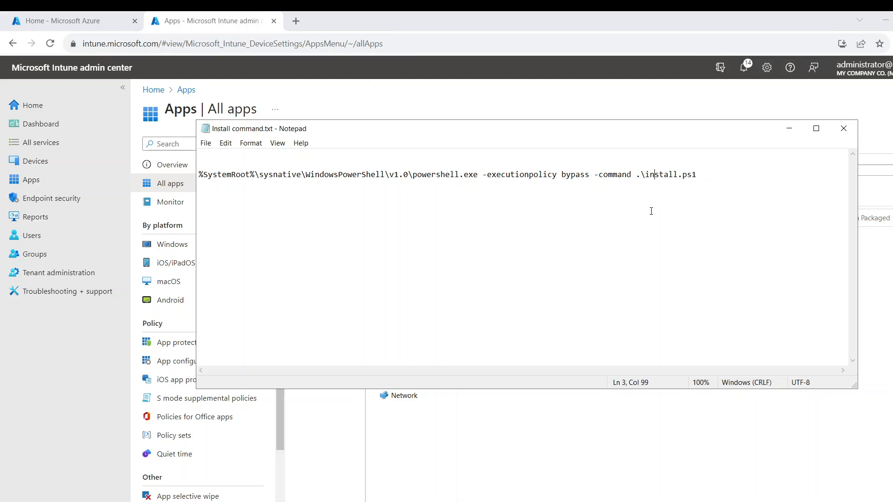
mouse_move(441, 23)
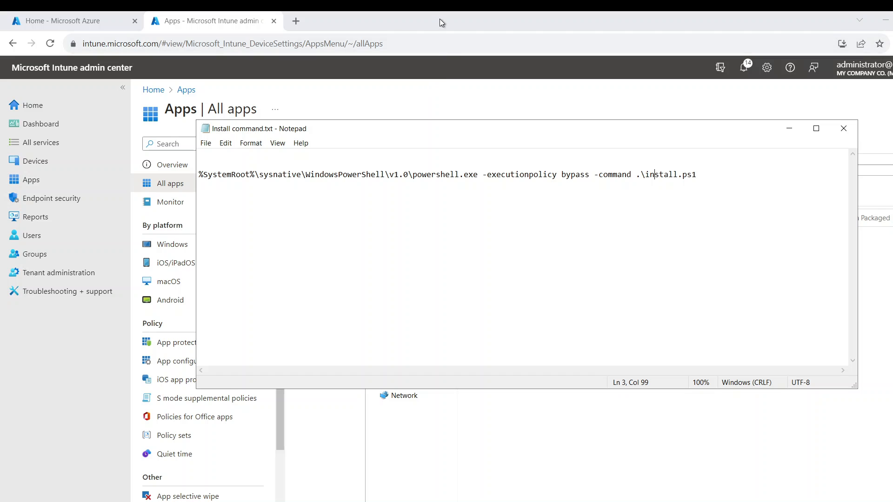
- Add a Windows app (Win32) in Intune and upload FortiClientVPN.intunewin
left_click(843, 128)
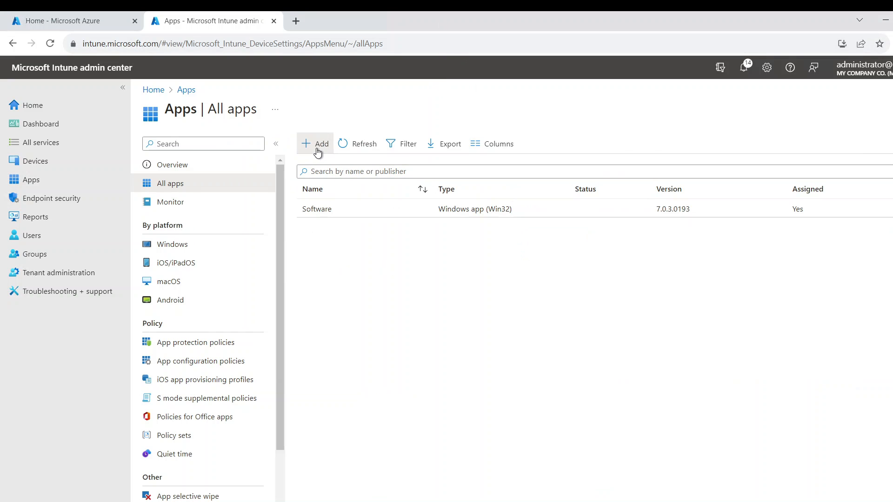
left_click(315, 143)
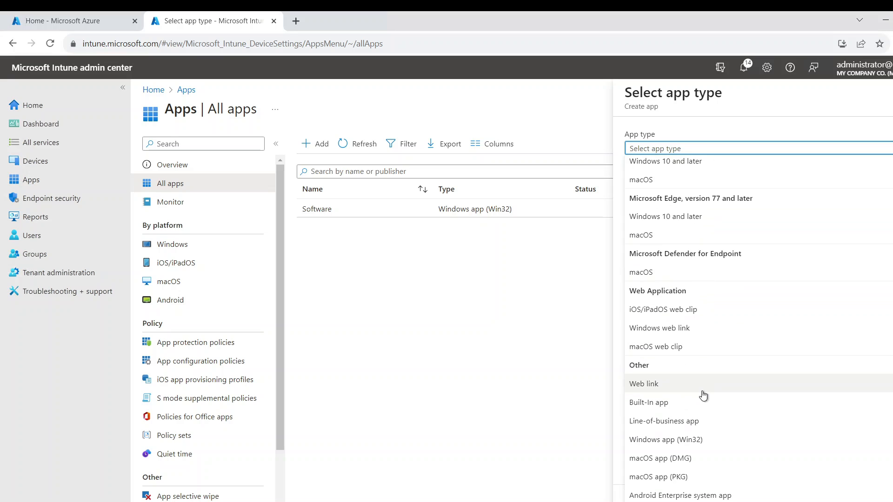
left_click(665, 439)
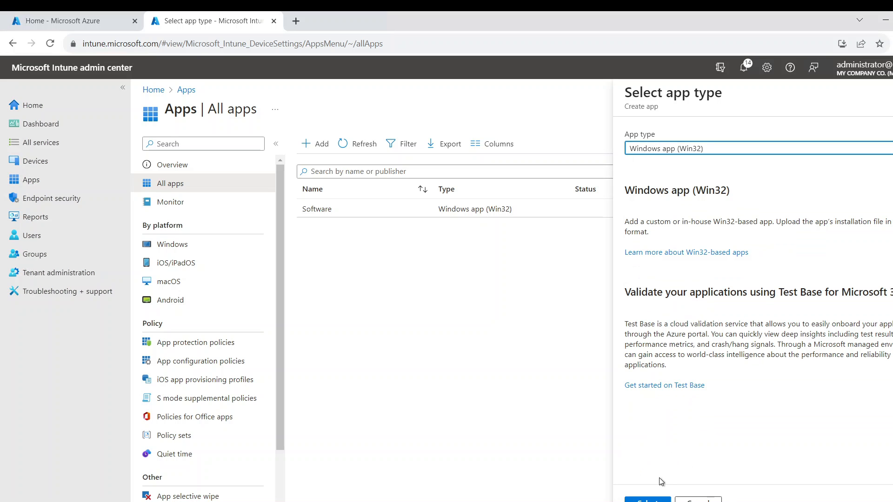
left_click(647, 500)
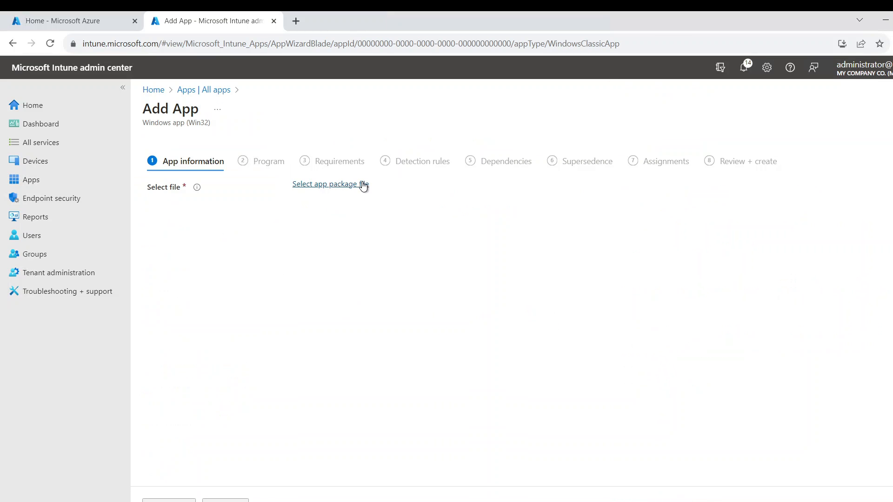
left_click(325, 183)
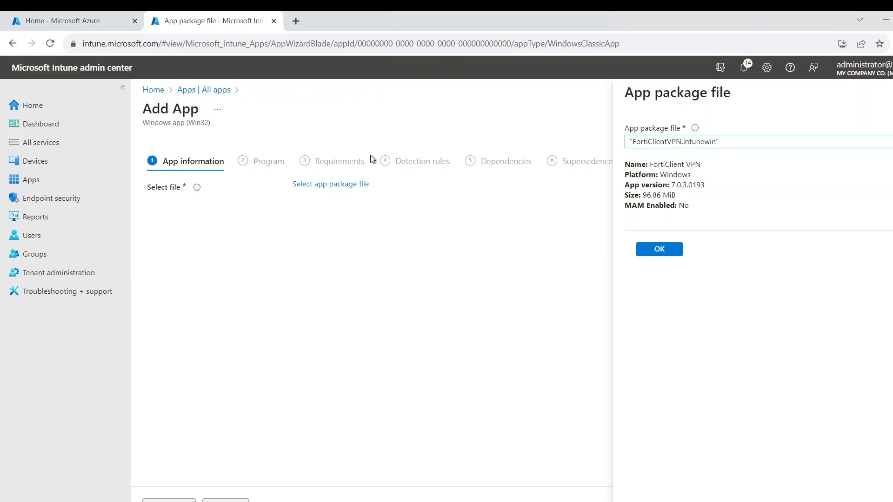
left_click(658, 248)
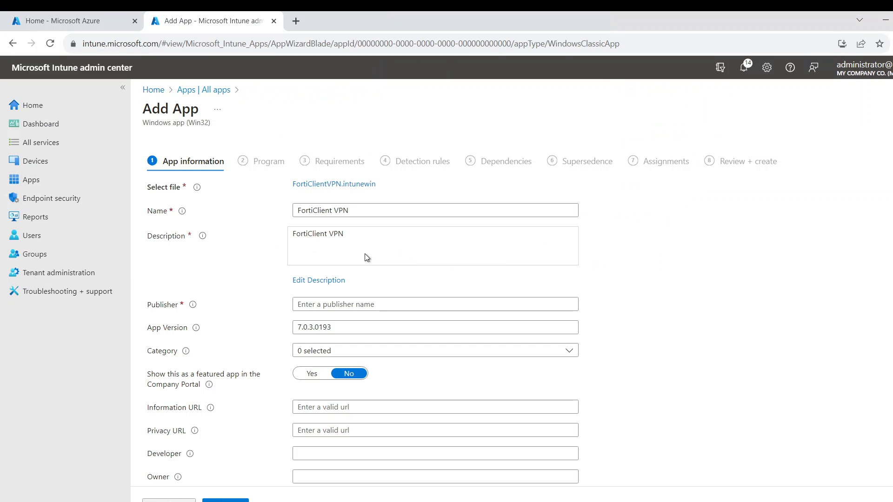
mouse_move(203, 235)
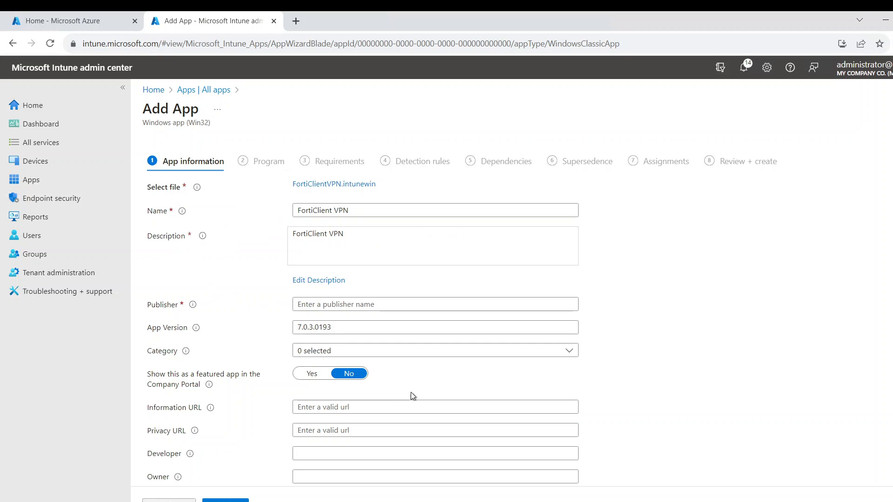
- Enter Fortinet as the publisher and continue to the Program step
scroll("down", 3)
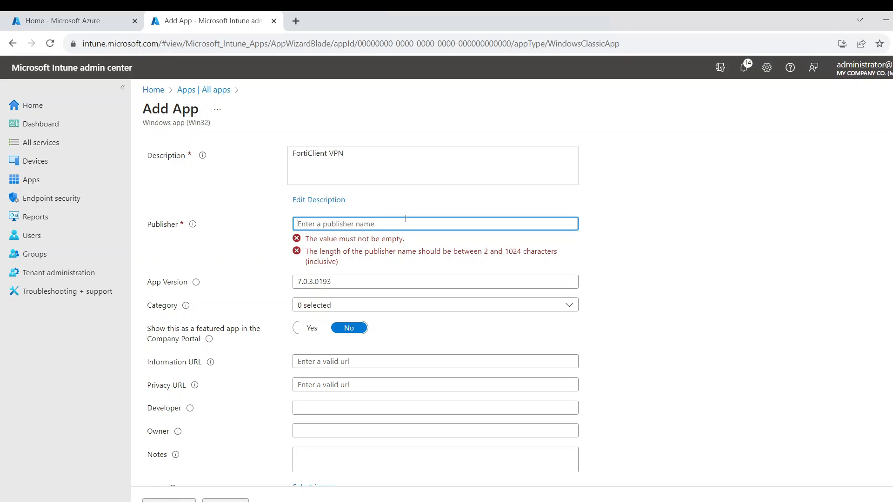
type("Fortinet")
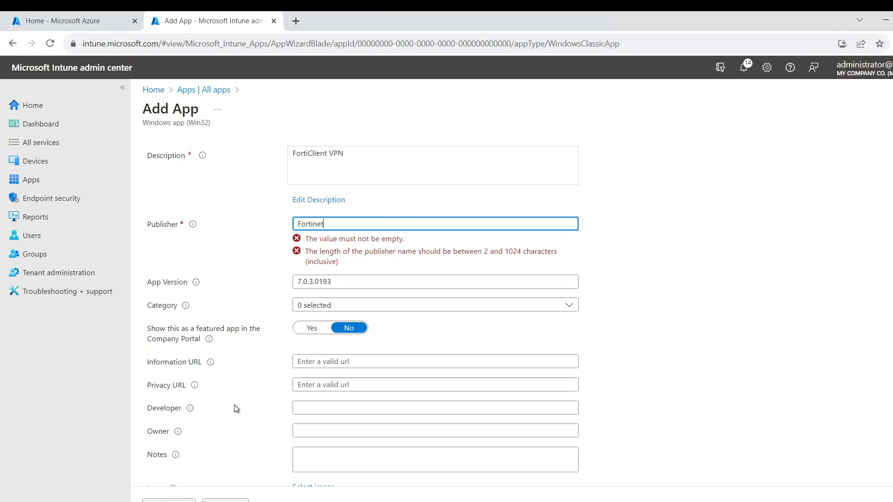
left_click(268, 161)
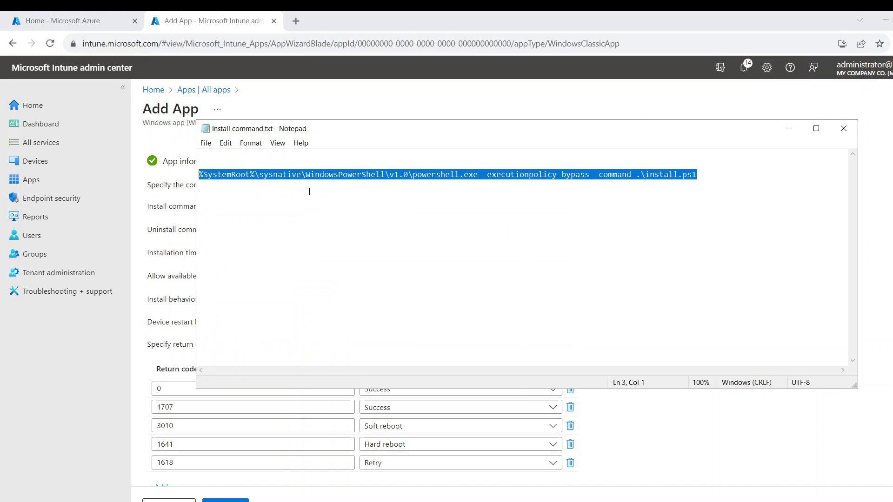
- Paste the PowerShell install.ps1 command as the install command and continue to Requirements
type("z")
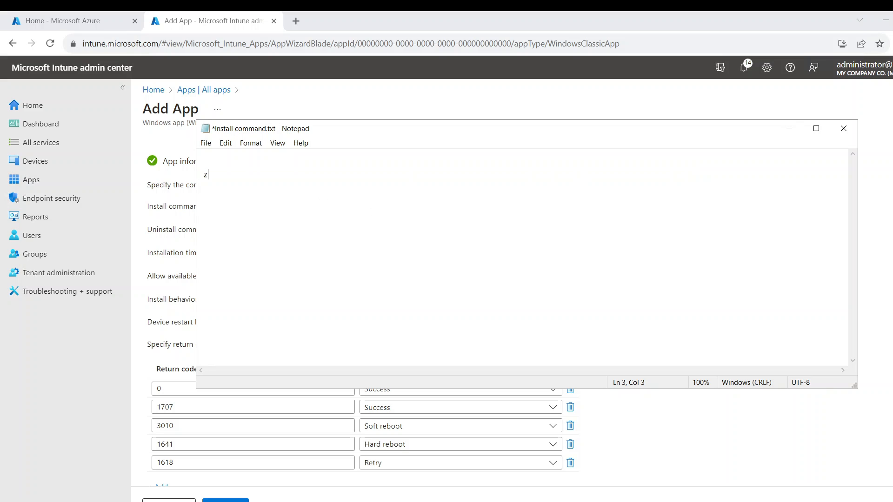
type("%SystemRoot%\\sysnative\\WindowsPowerShell\\v1.0\\powershell.exe -executionpolicy bypass -command .\\install.ps1")
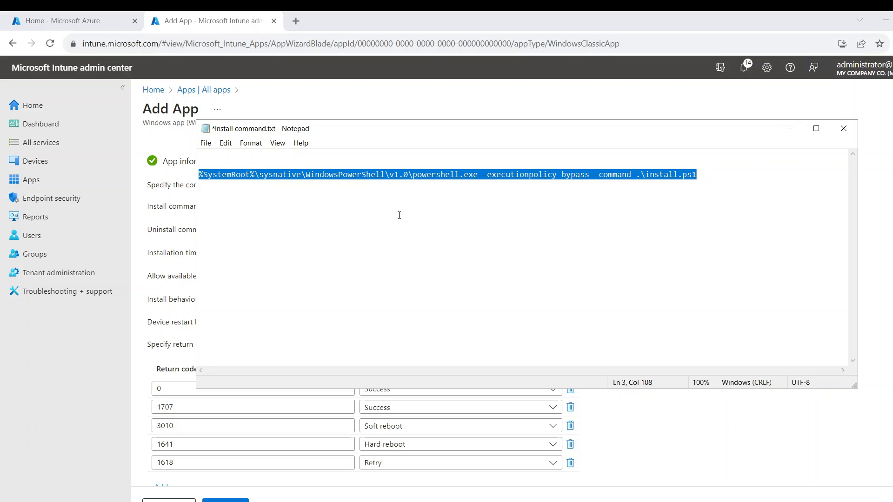
left_click(843, 128)
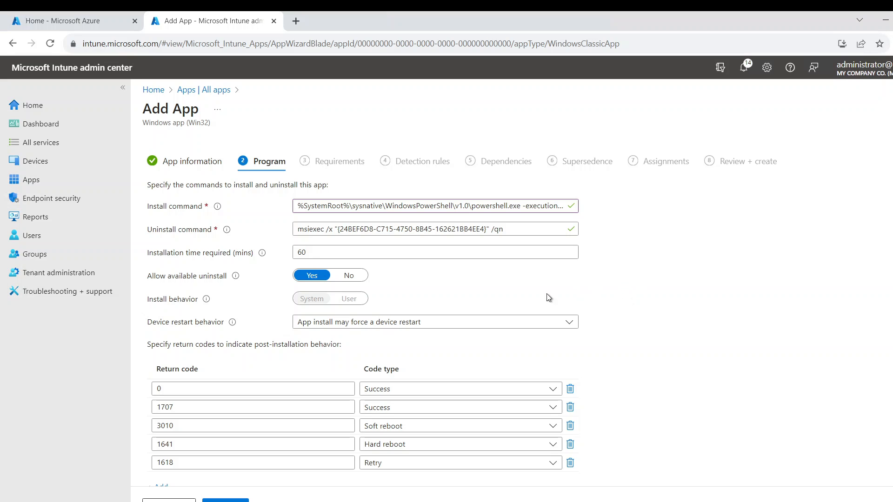
left_click(347, 275)
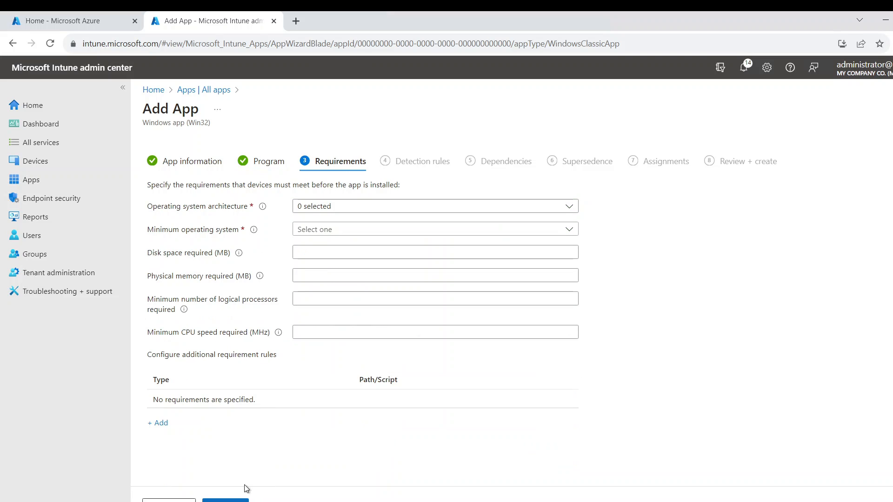
- Require two operating system architectures and Windows 10 20H2 as the minimum OS
left_click(434, 206)
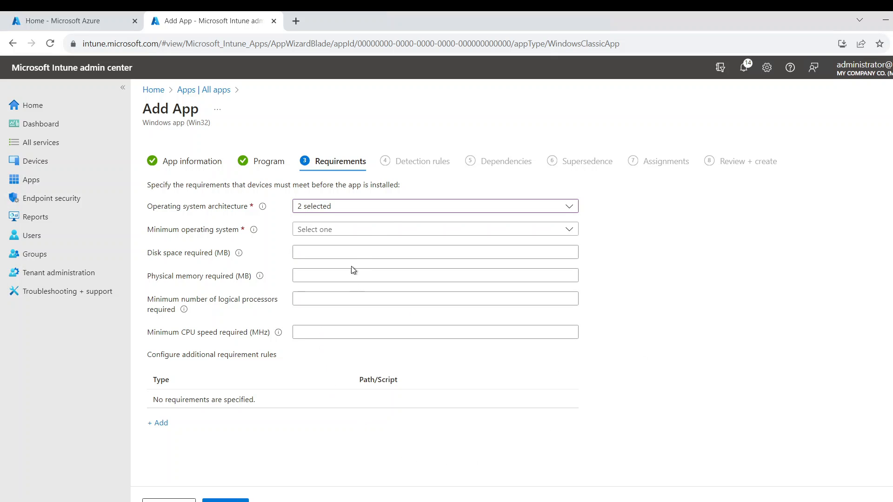
left_click(434, 229)
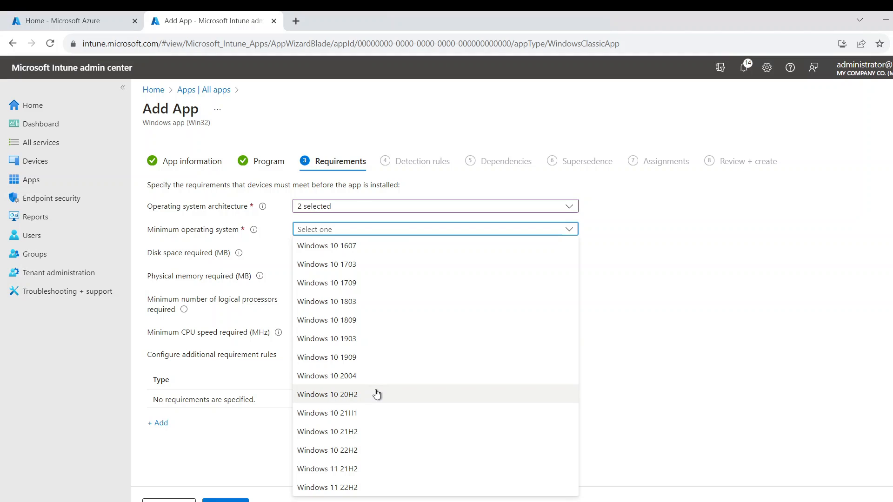
left_click(327, 375)
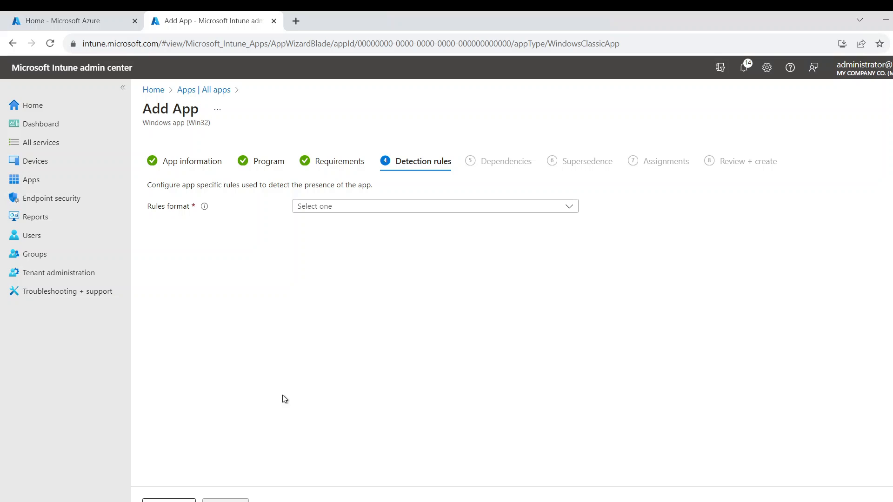
- Add a manual file detection rule for the path C:\Program Files\Fortinet
left_click(435, 206)
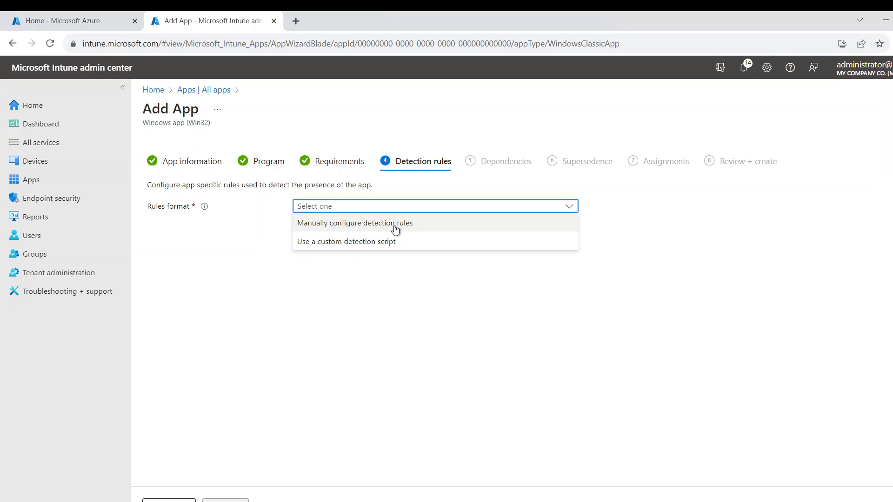
left_click(354, 223)
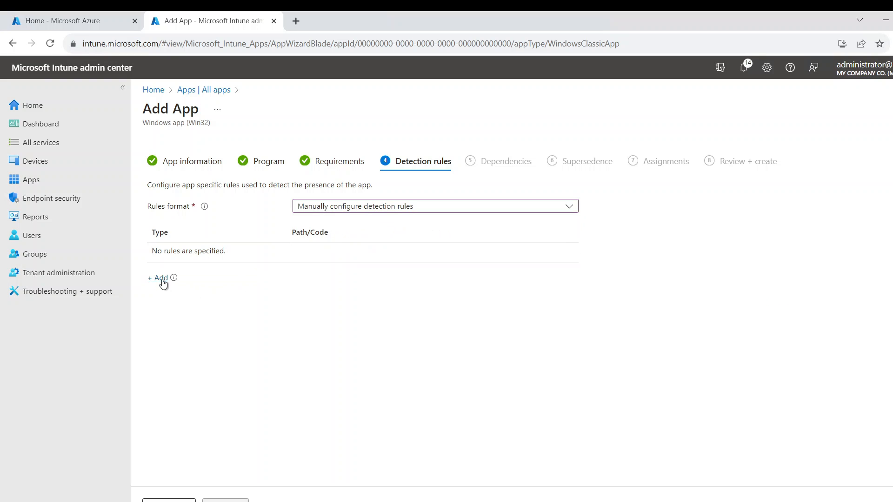
left_click(157, 278)
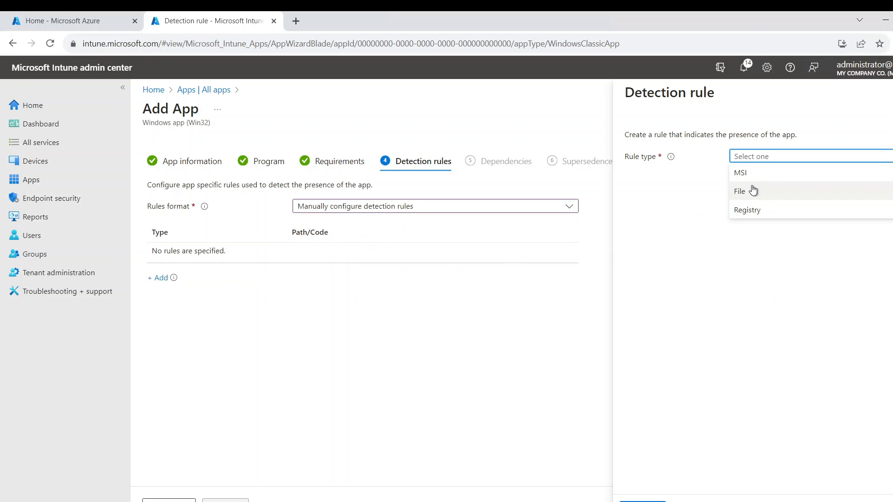
left_click(739, 191)
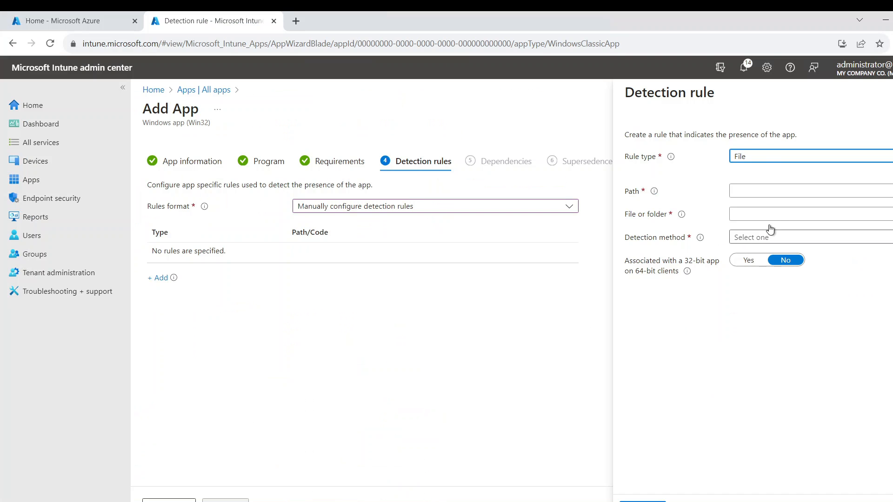
type("C:\\Program Files\\Fortinet")
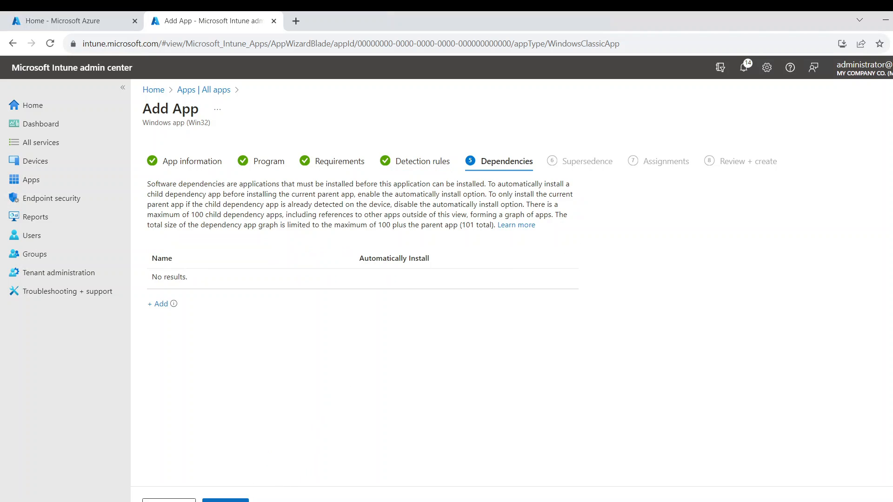
- Assign FortiClientVPN as required to the Computers group, hiding all toast notifications
left_click(588, 162)
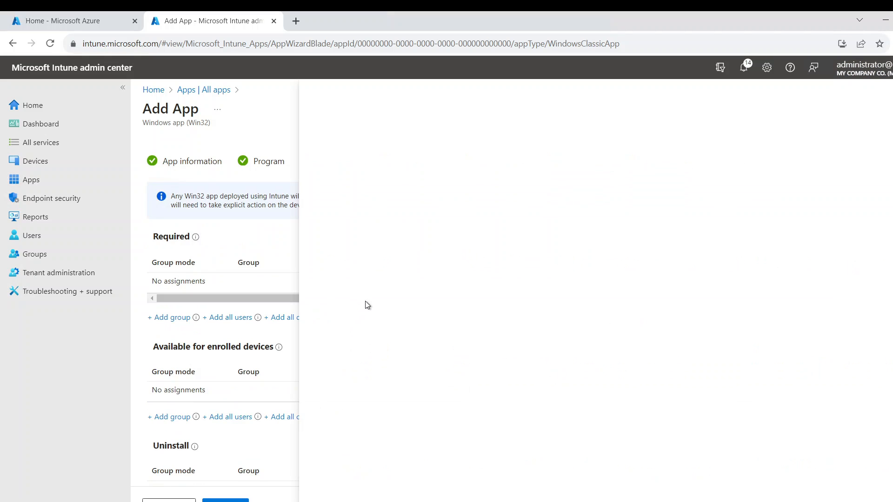
left_click(172, 317)
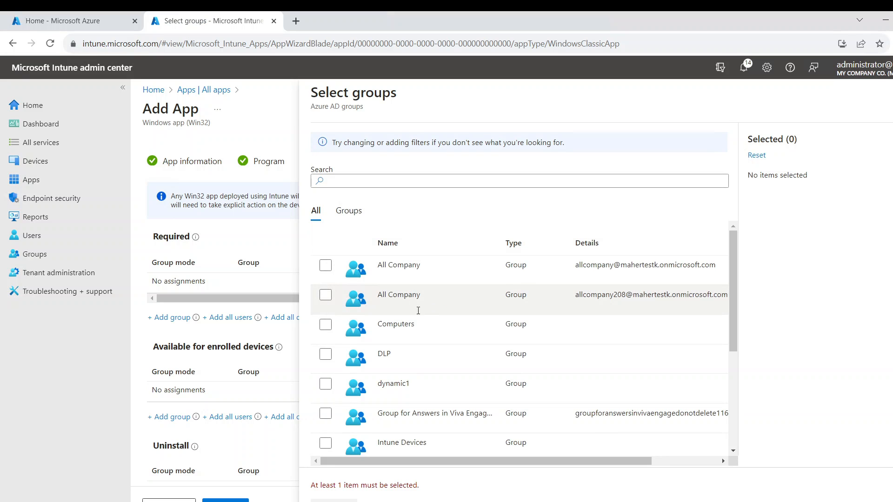
left_click(325, 326)
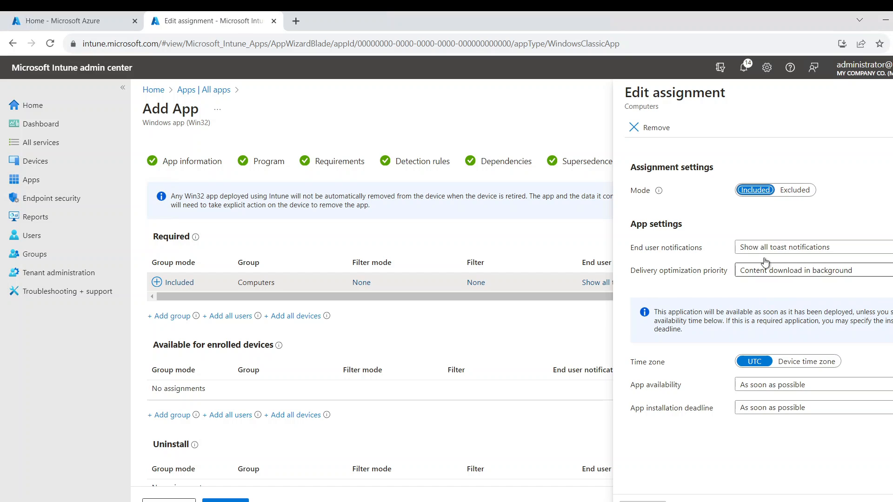
left_click(809, 246)
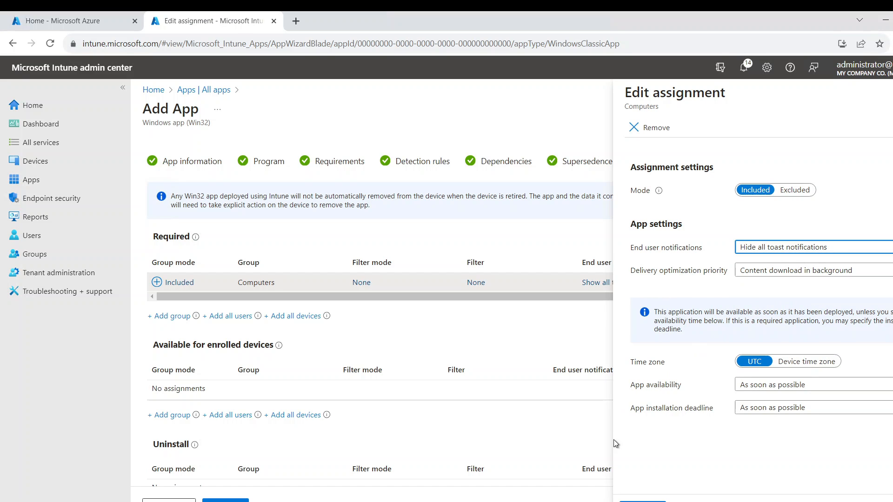
left_click(805, 361)
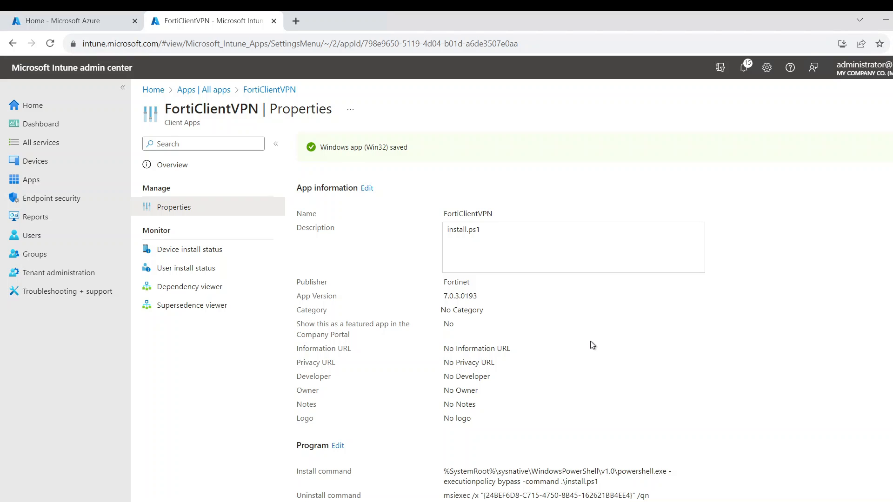
mouse_move(32, 180)
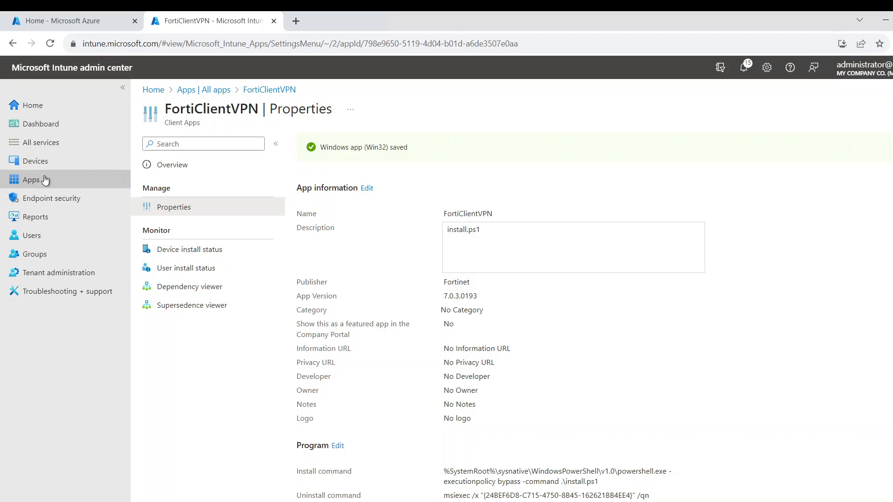
- Open the LT-TEST-PC device details from the Windows devices list
left_click(36, 161)
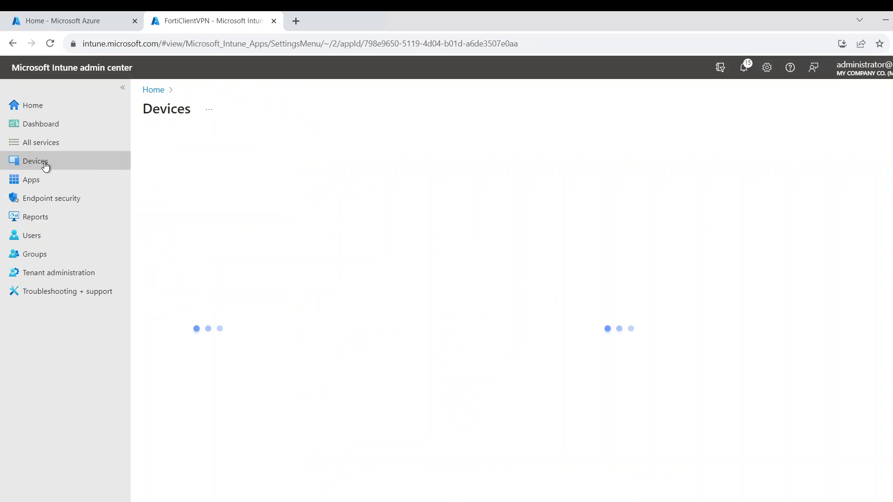
left_click(35, 162)
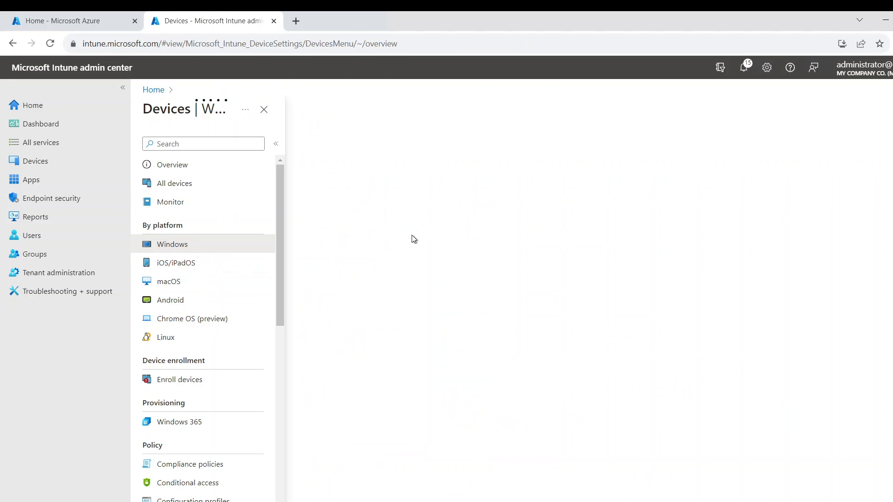
left_click(172, 244)
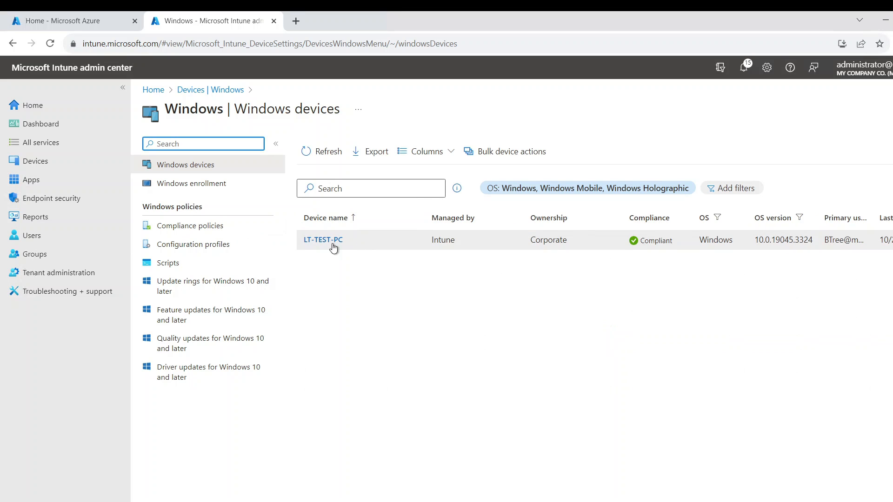
mouse_move(710, 253)
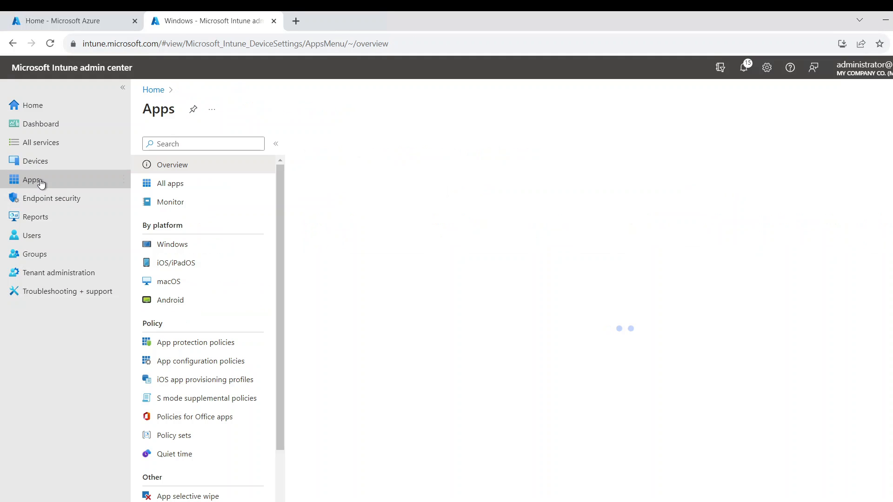
- Open FortiClientVPN from All apps to view its installed device status
left_click(170, 183)
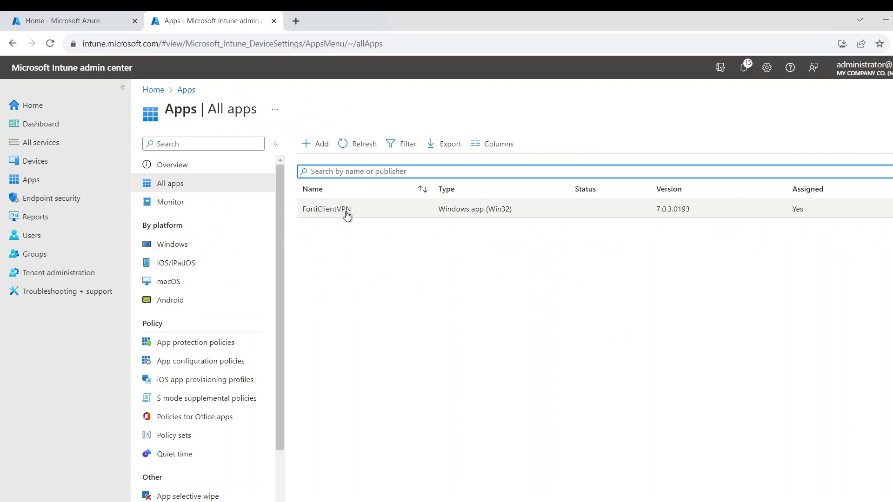
left_click(326, 208)
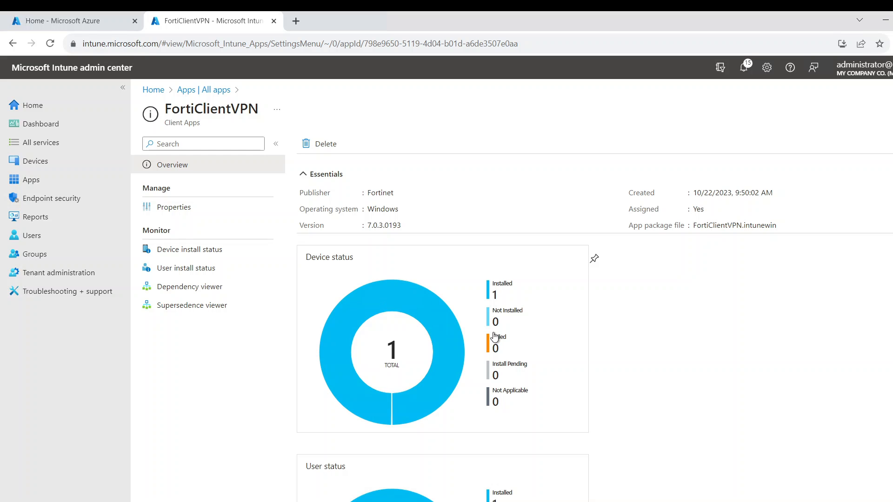
mouse_move(573, 355)
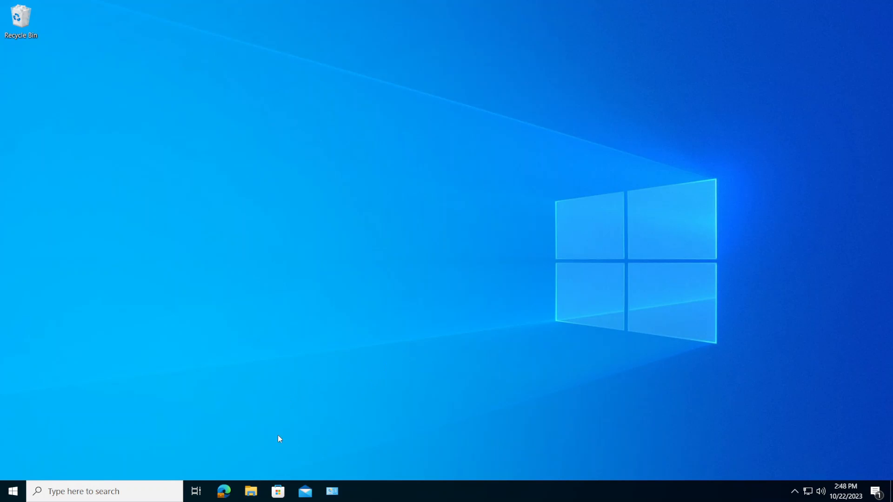
- Launch FortiClient VPN and edit the Mazurelabs connection to view gateway and port
left_click(11, 491)
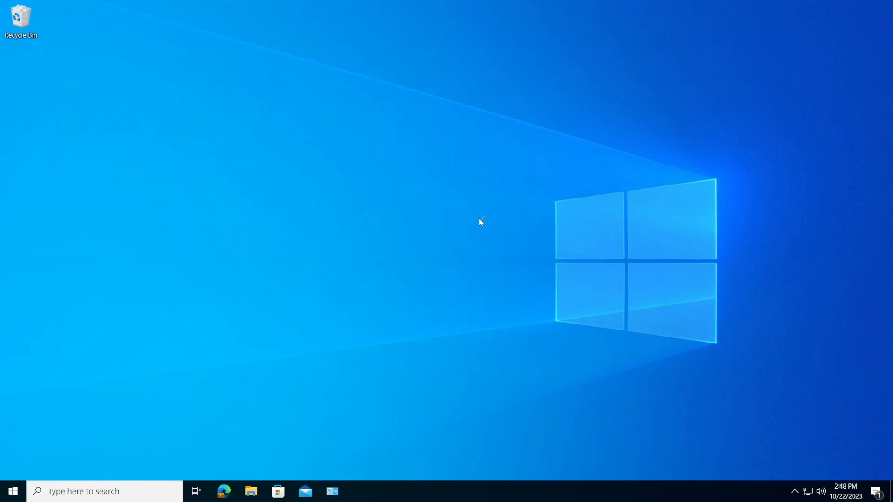
mouse_move(474, 235)
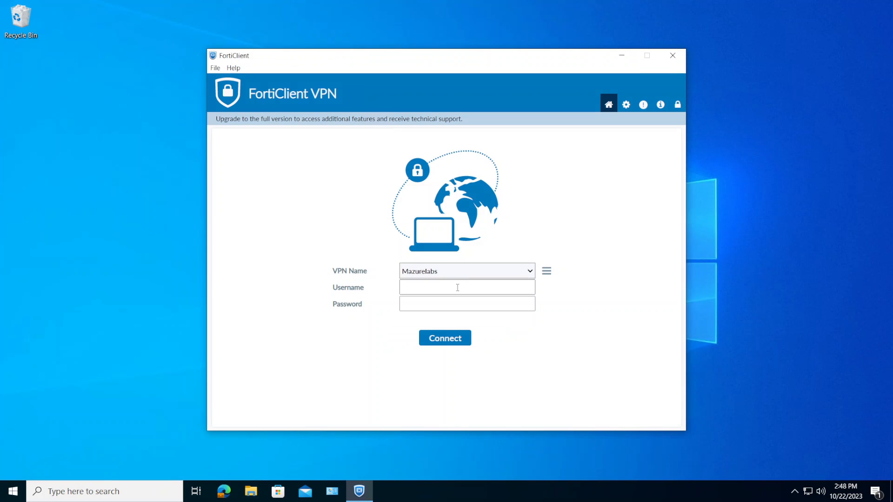
mouse_move(558, 272)
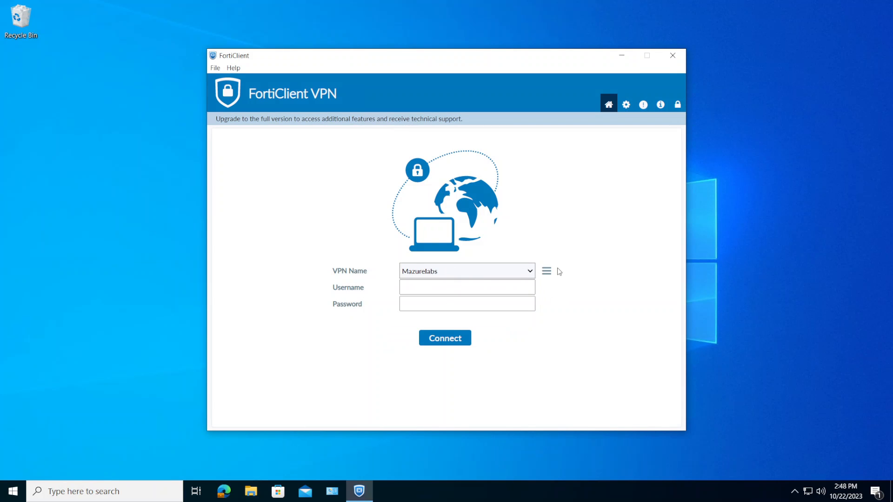
left_click(545, 271)
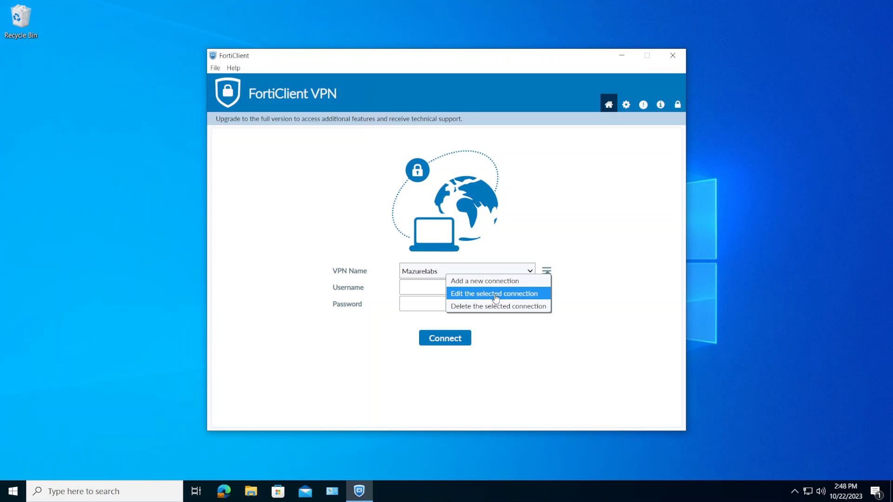
left_click(493, 294)
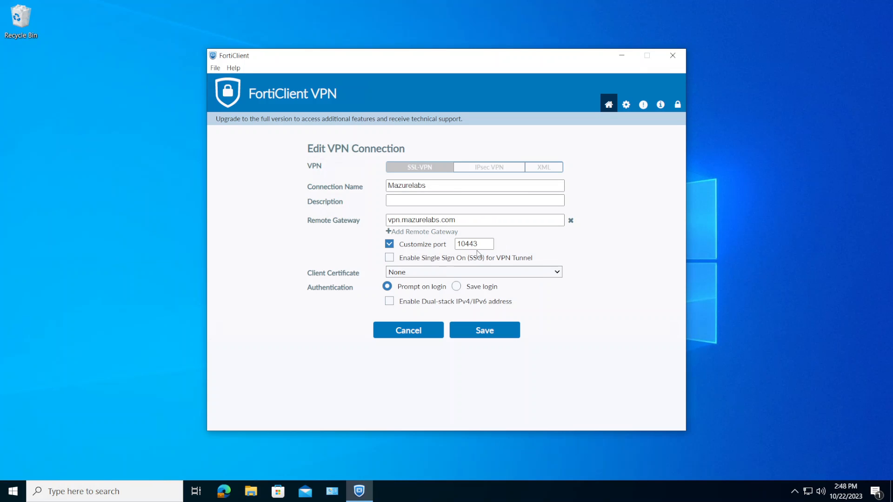
mouse_move(581, 332)
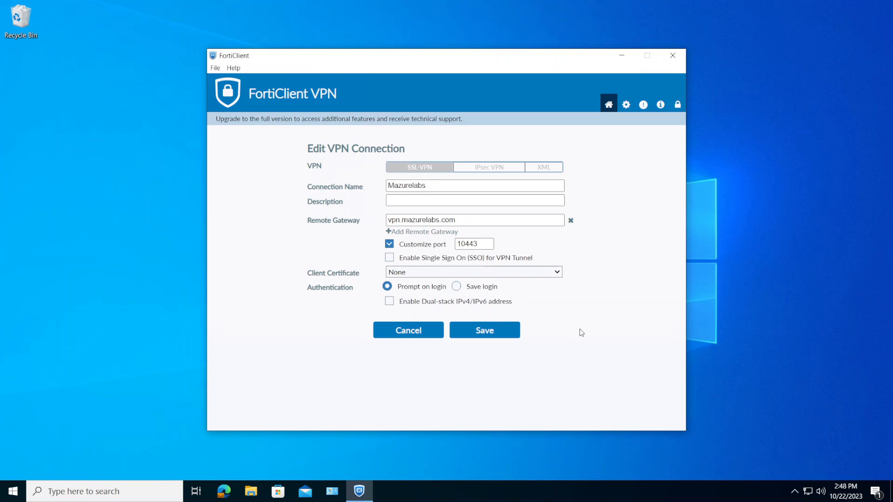